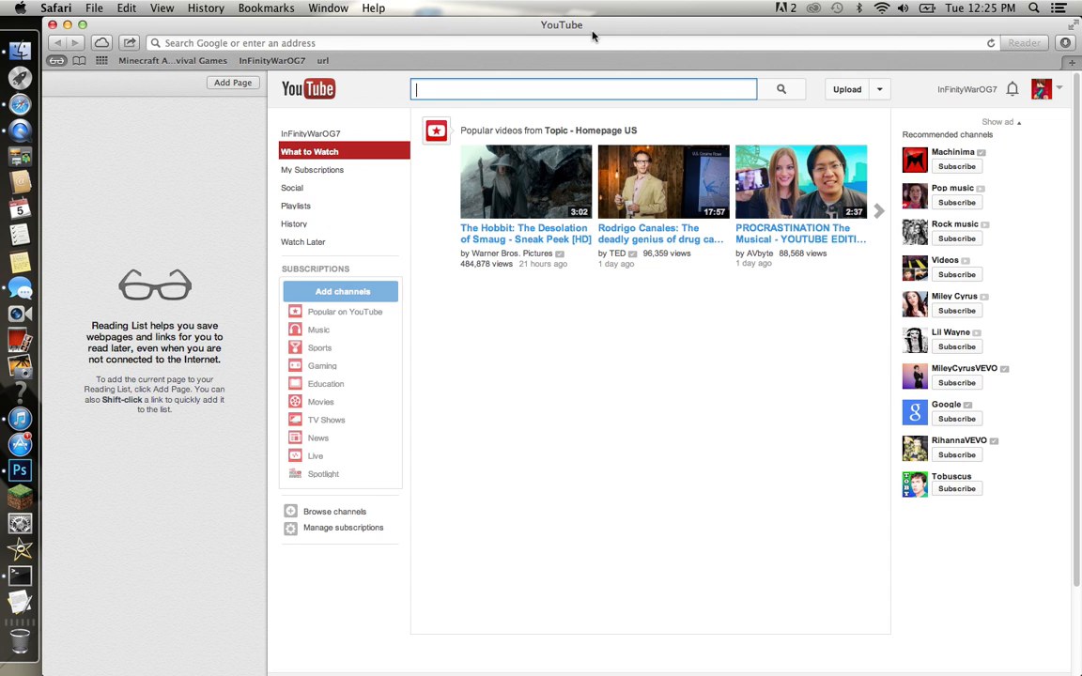
pyautogui.moveTo(702, 56)
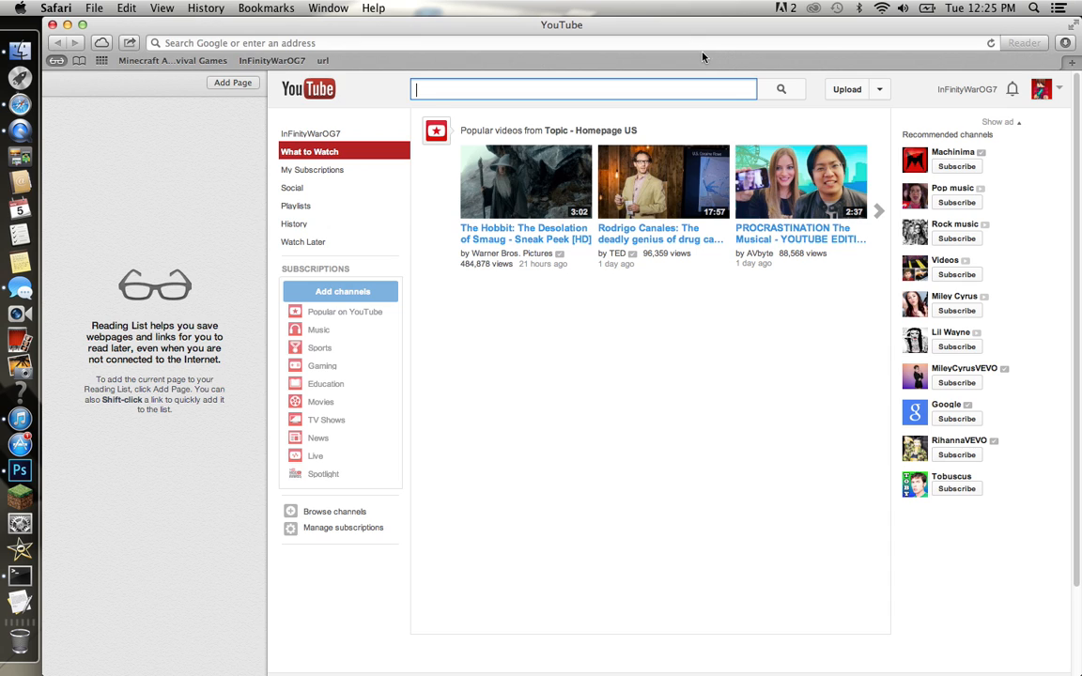
pyautogui.moveTo(690, 40)
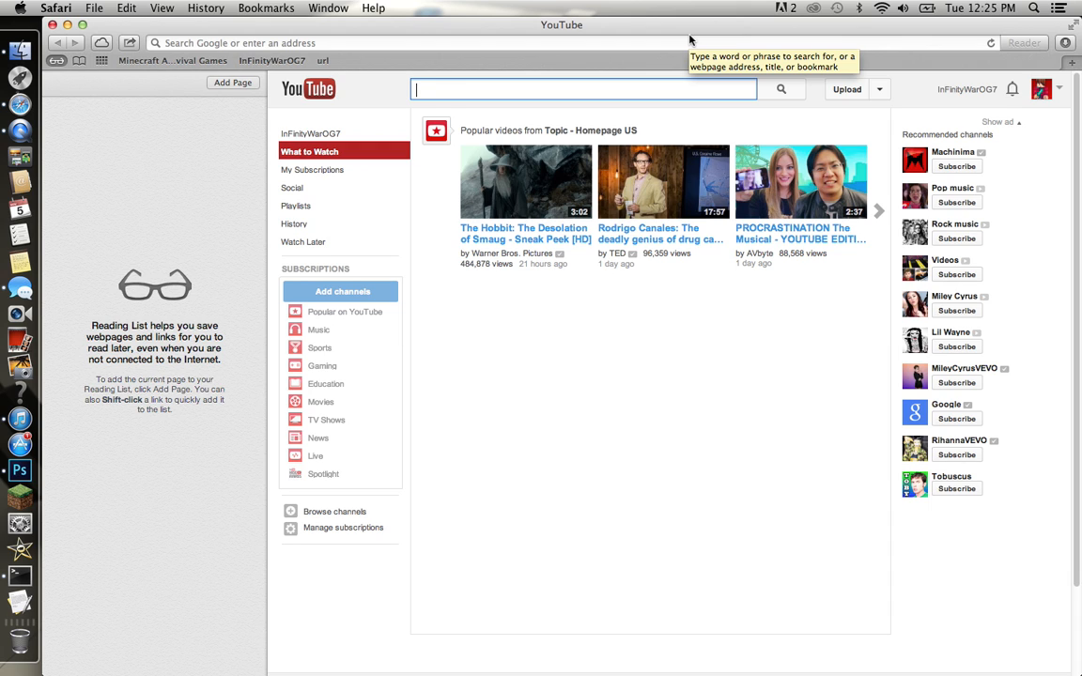
pyautogui.moveTo(693, 35)
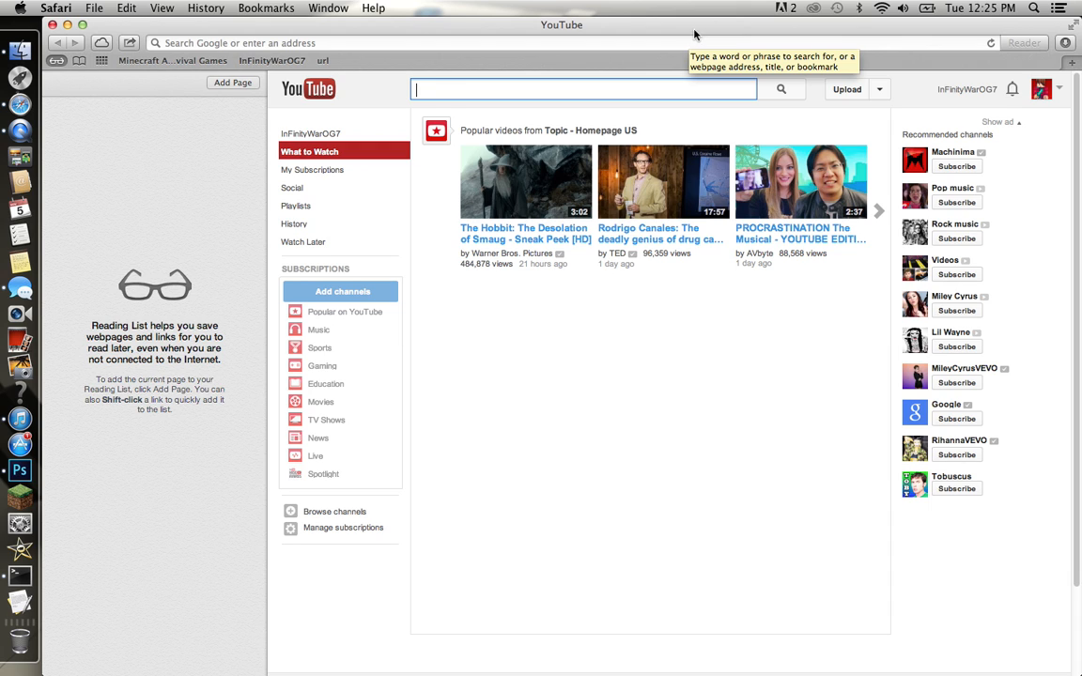
pyautogui.moveTo(792, 130)
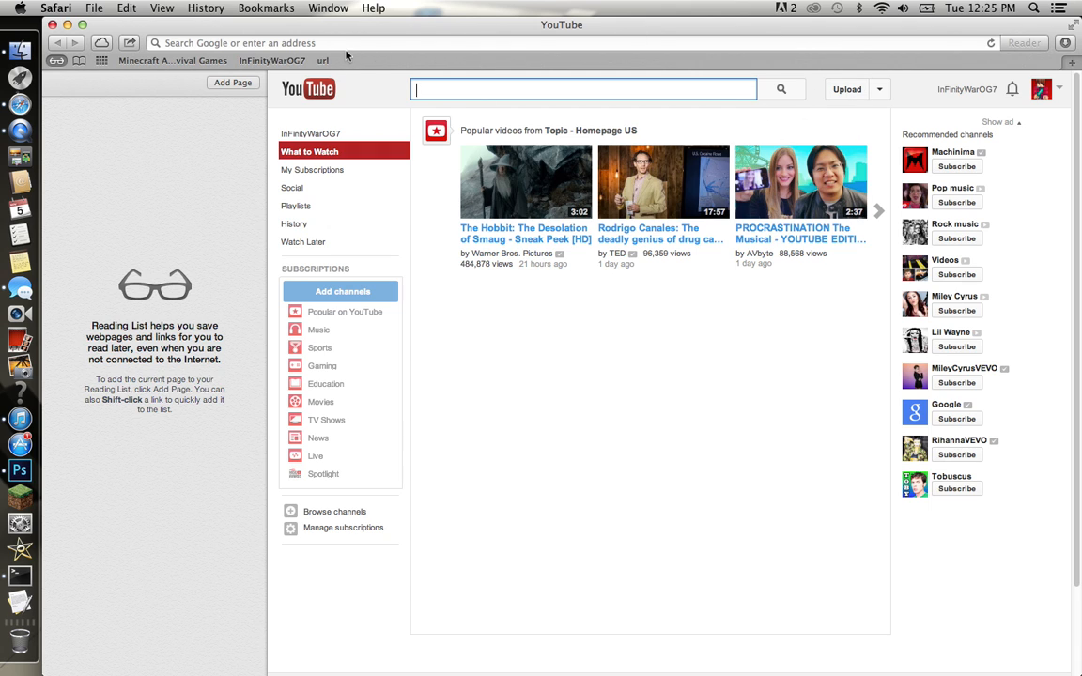
pyautogui.moveTo(583, 60)
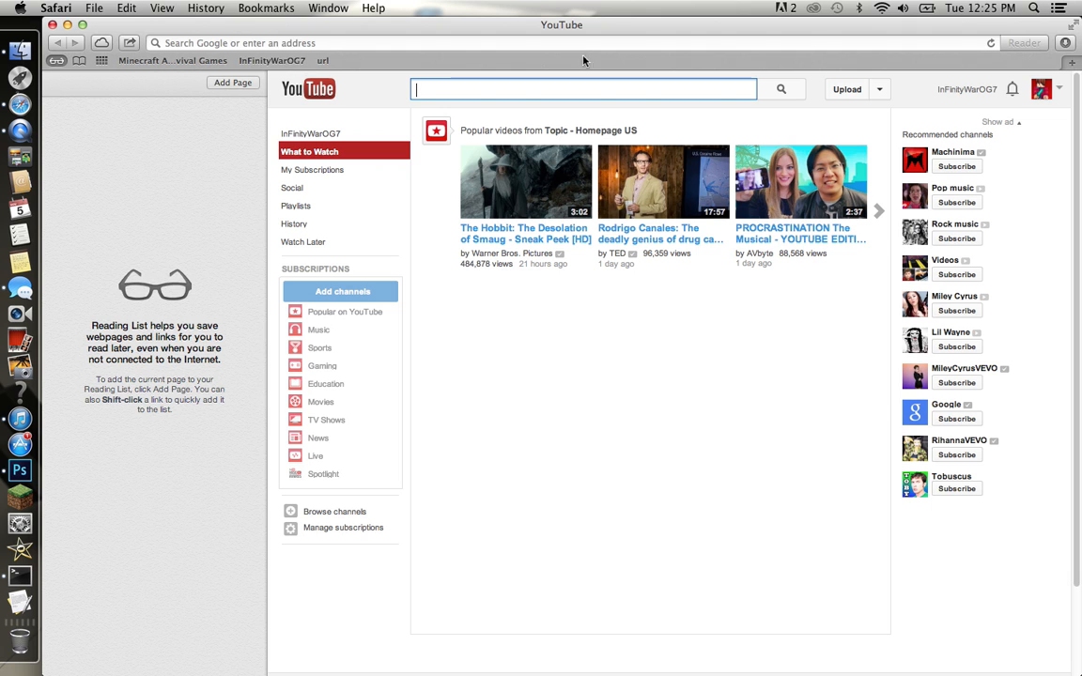
# Open YouTube's video upload page with the Upload button in the header.
pyautogui.click(1041, 88)
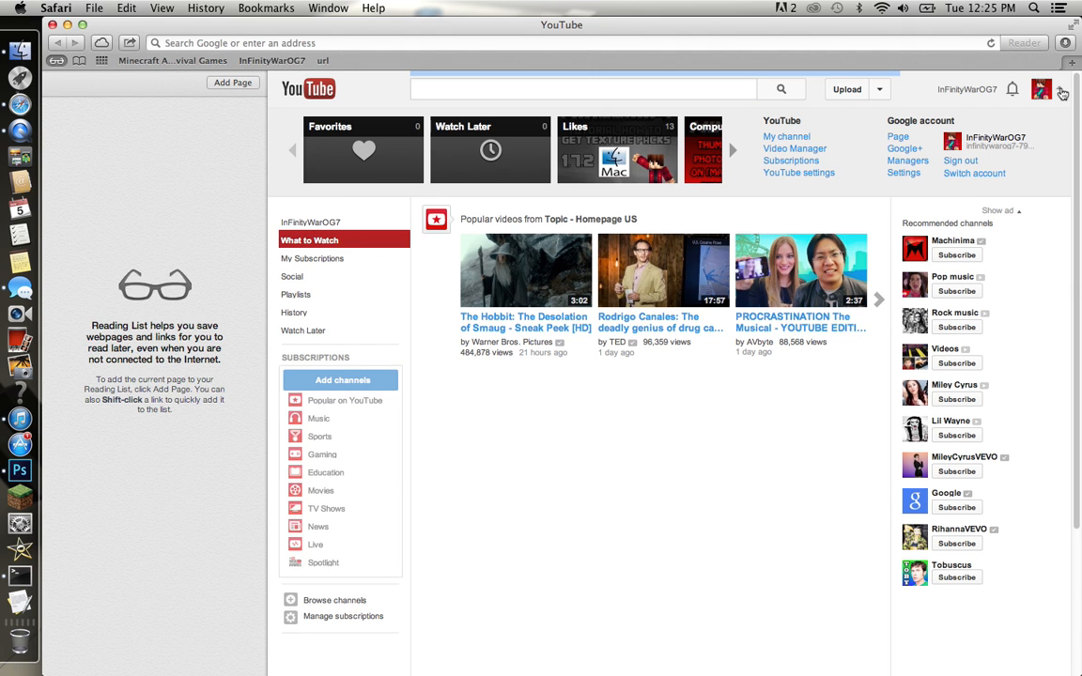
pyautogui.click(845, 88)
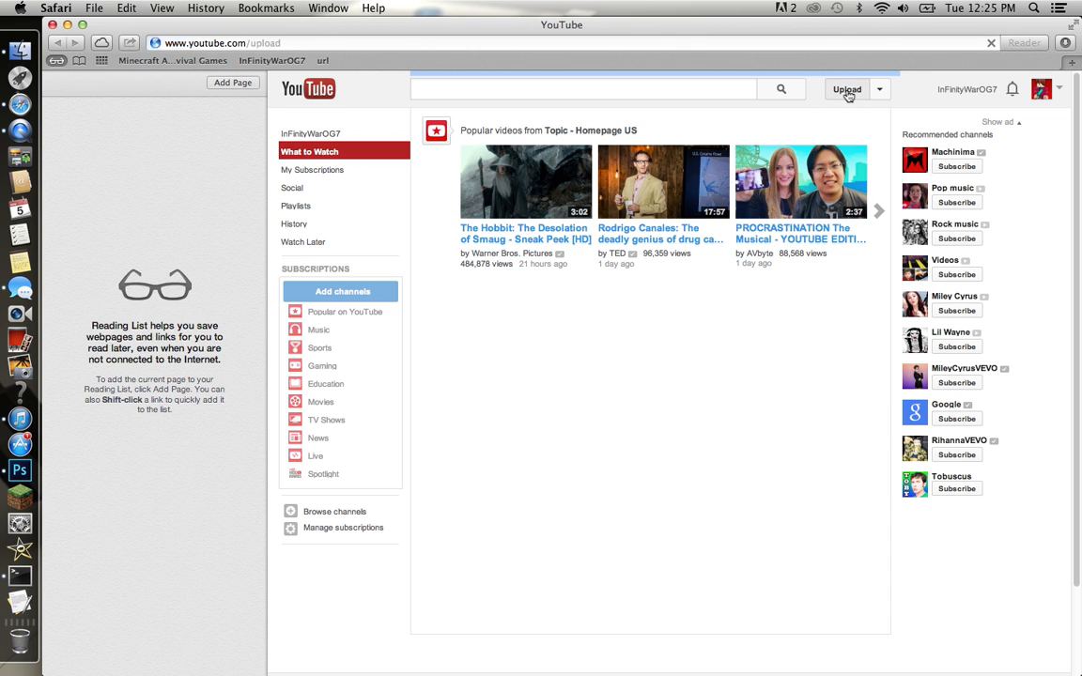
pyautogui.click(846, 88)
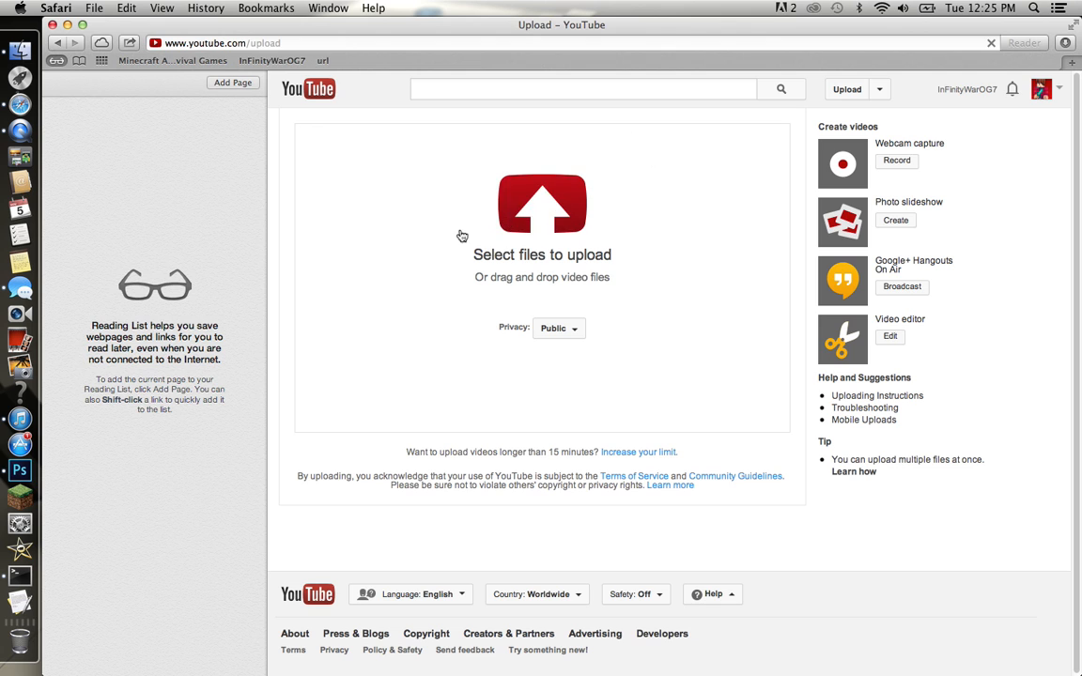
# Choose the 'How To Make a Youtube Icon Without Photoshop cc' video from Documents to start uploading.
pyautogui.click(542, 203)
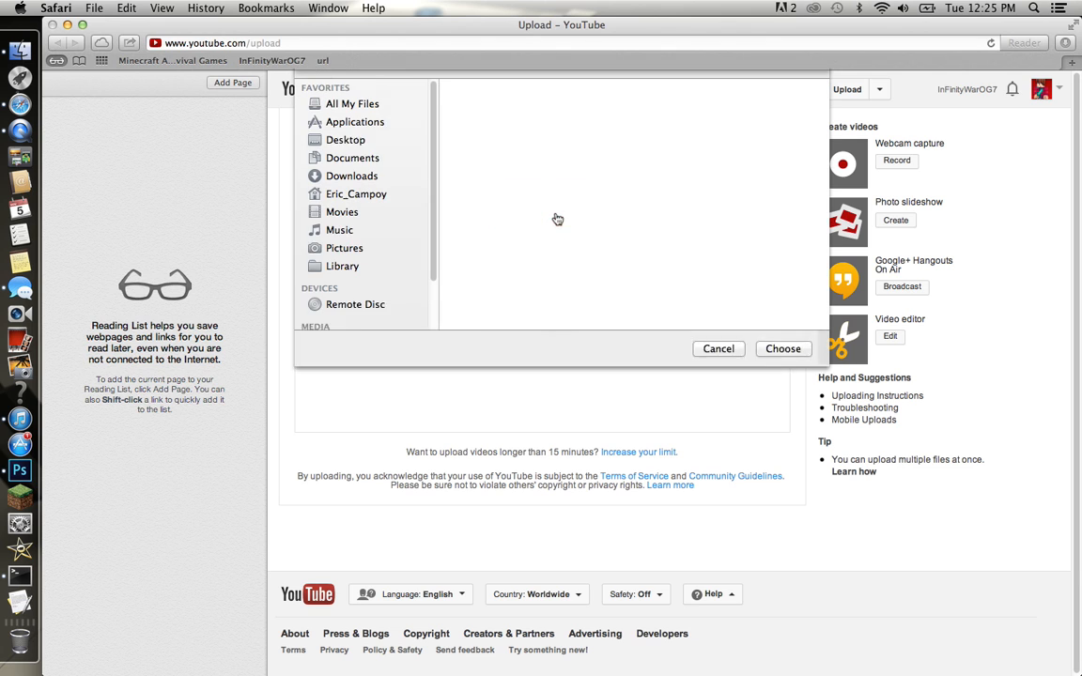
pyautogui.click(355, 146)
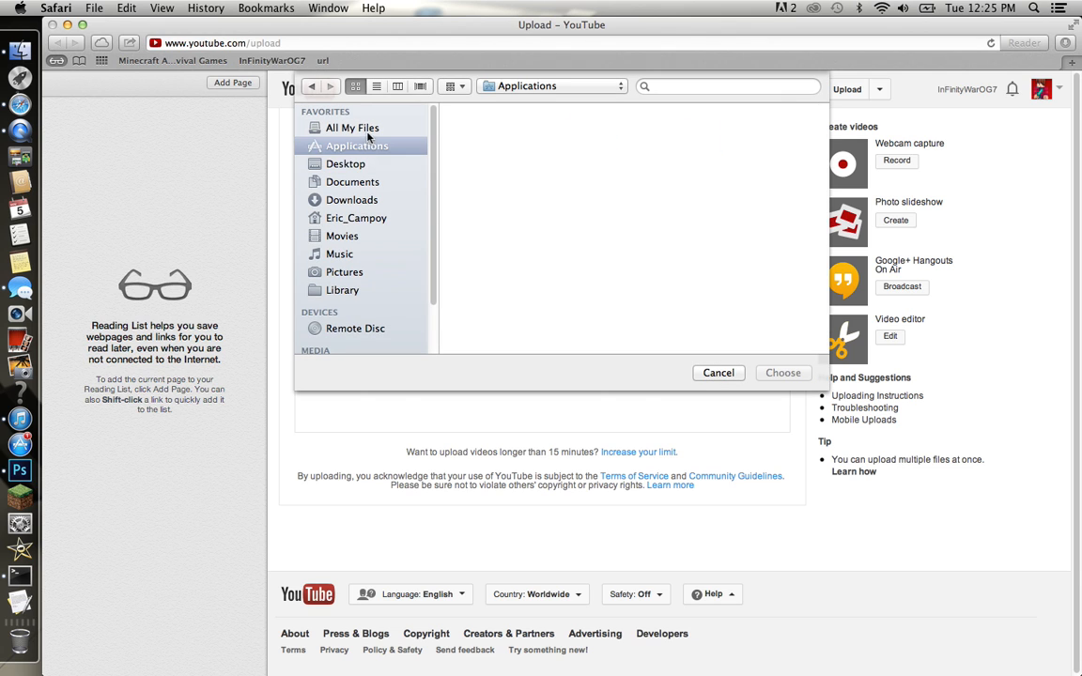
pyautogui.click(352, 126)
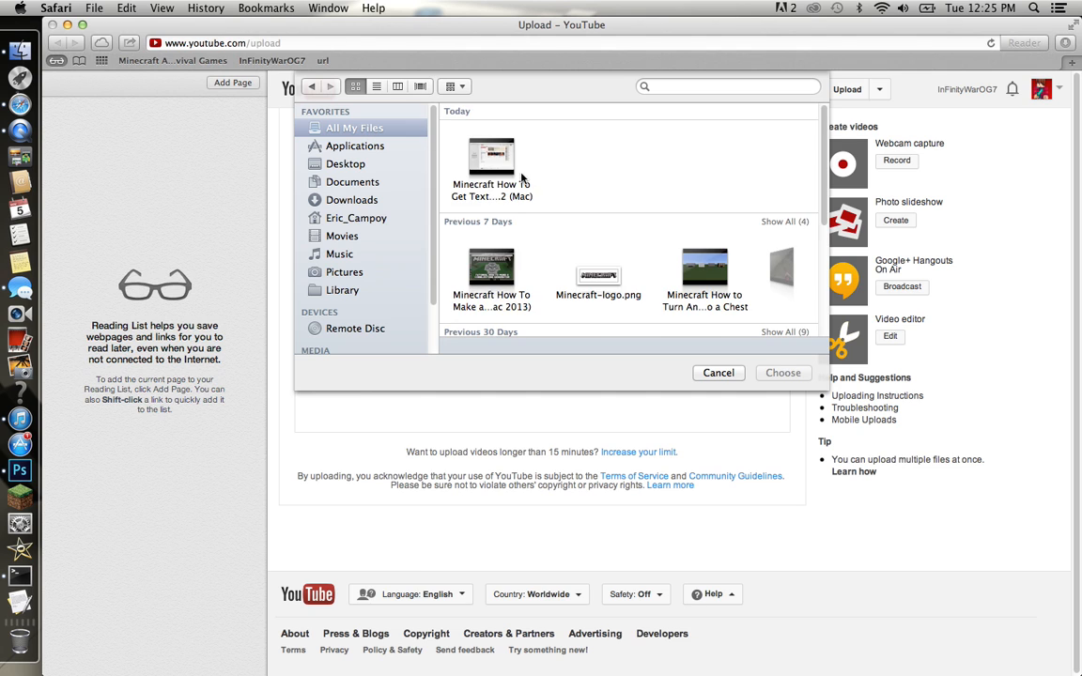
pyautogui.click(345, 164)
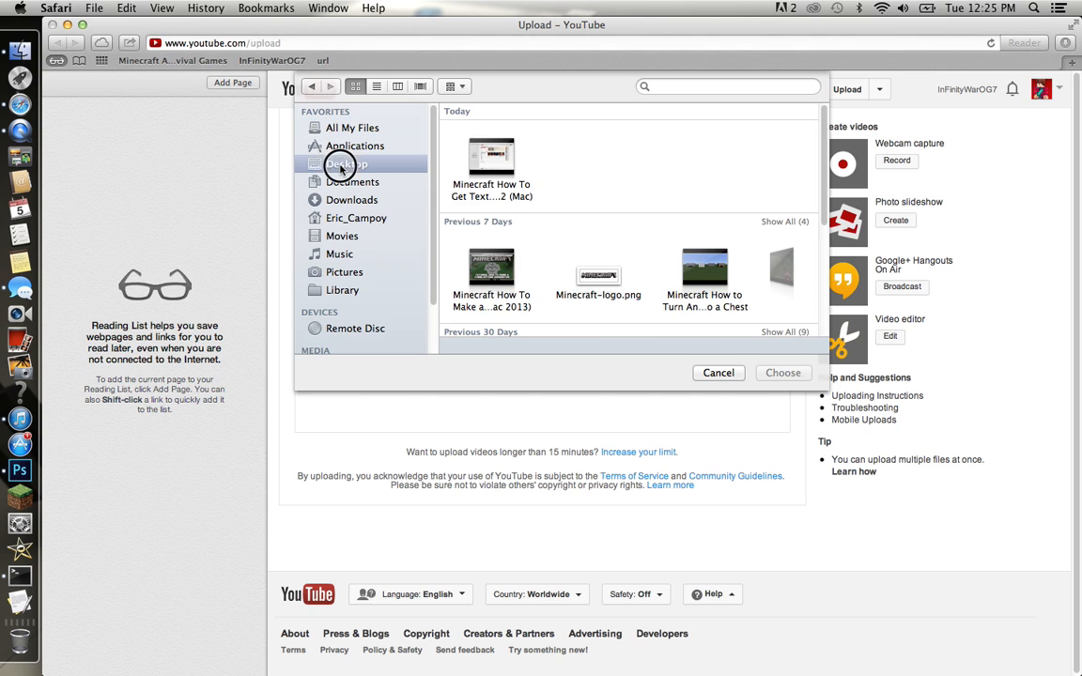
pyautogui.click(353, 181)
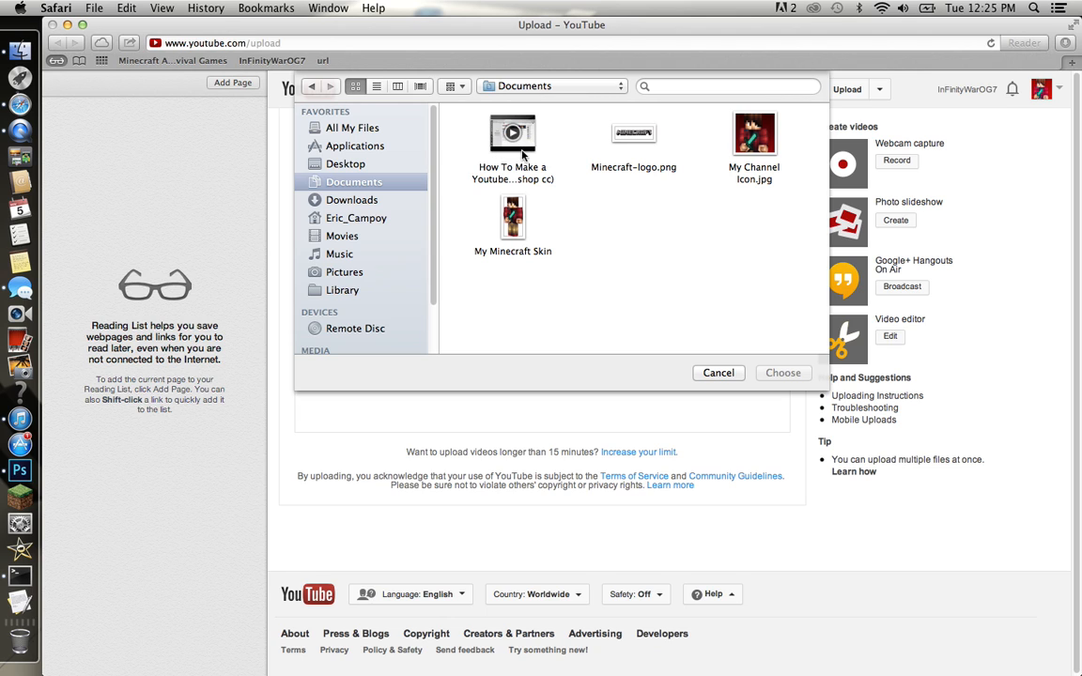
pyautogui.click(512, 133)
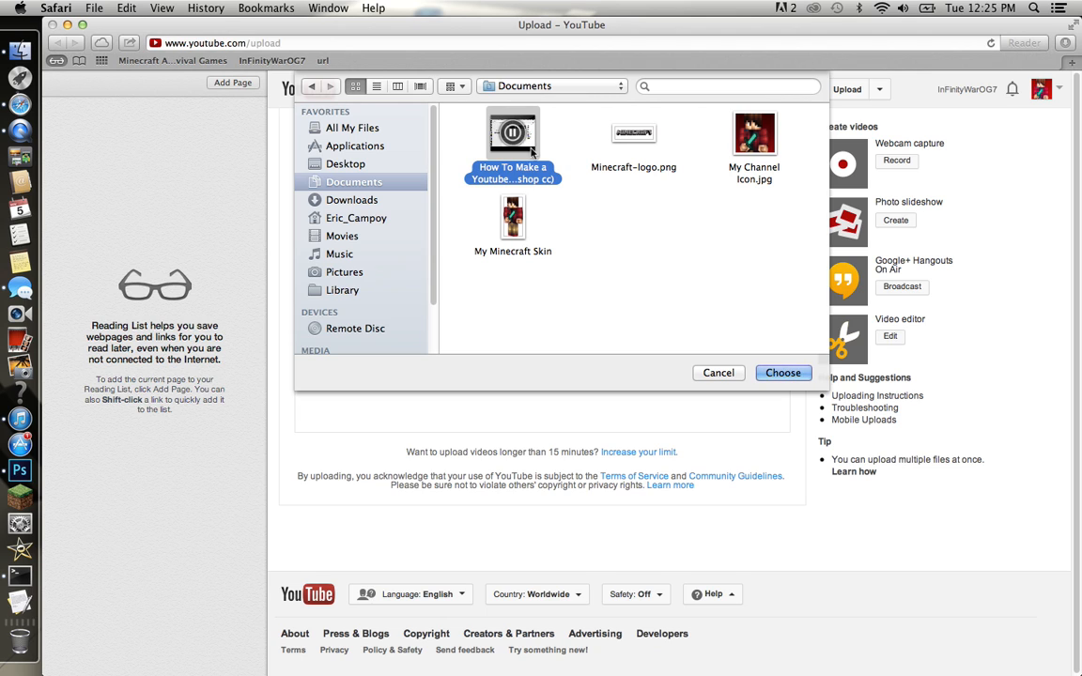
pyautogui.click(783, 373)
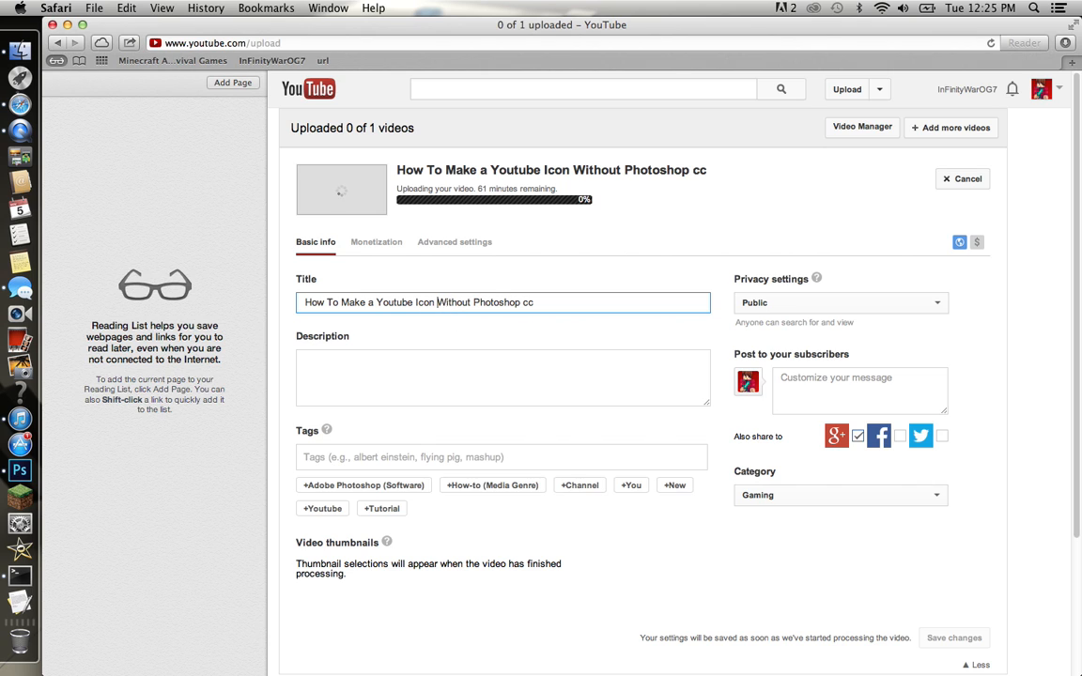
# Put parentheses around 'Without Photoshop cc' in the video title.
pyautogui.write('(')
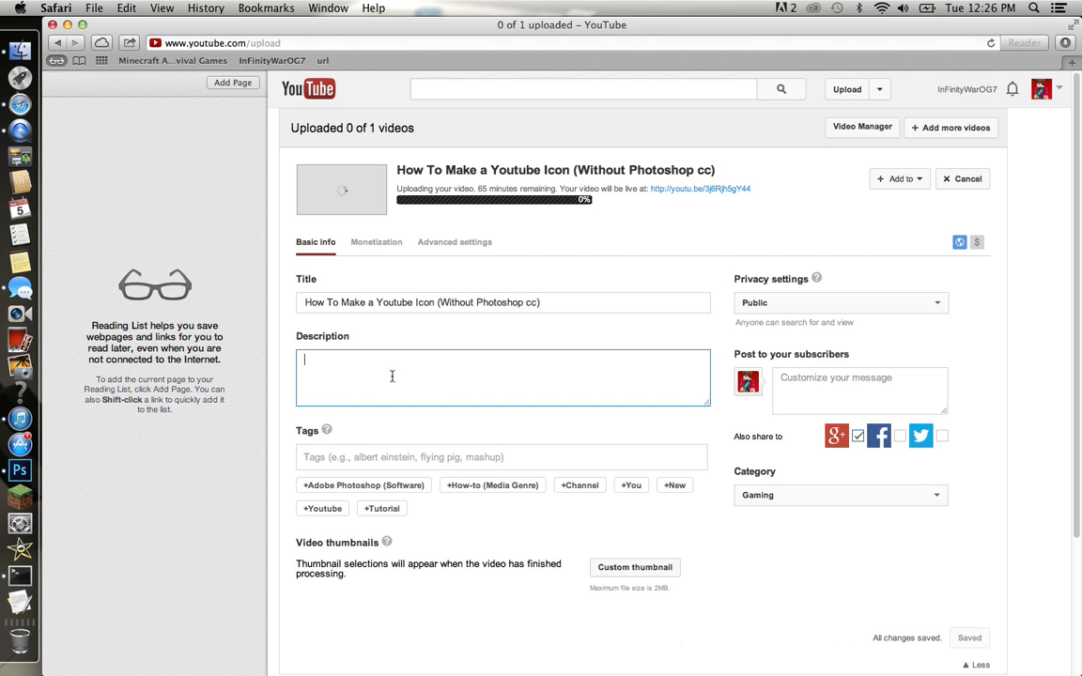
pyautogui.click(501, 457)
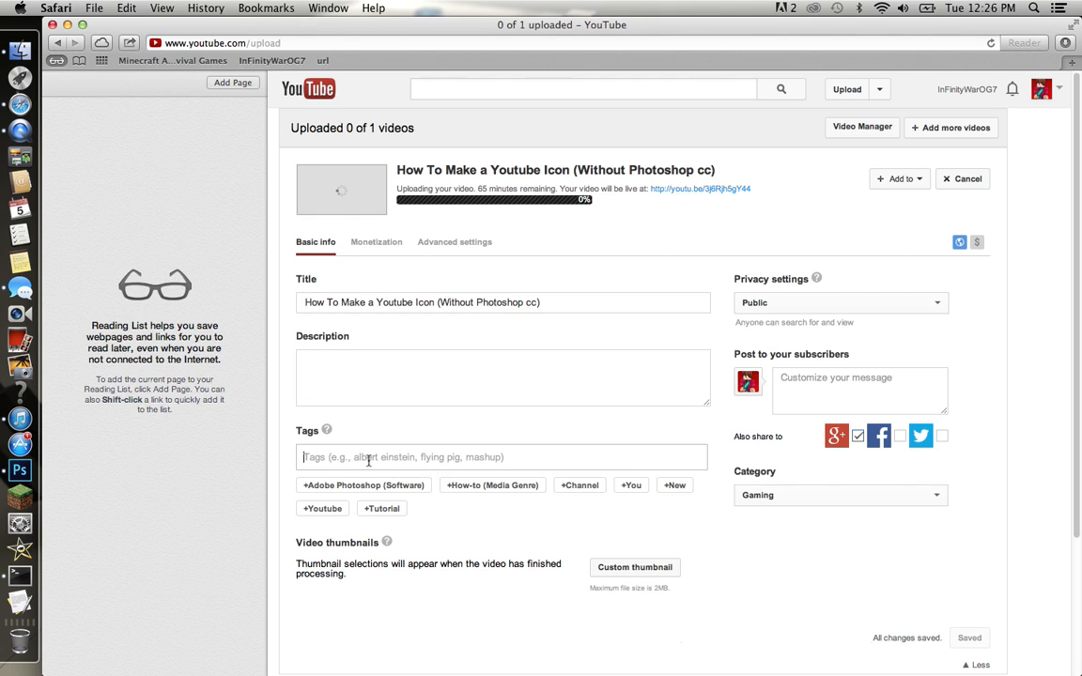
pyautogui.click(503, 378)
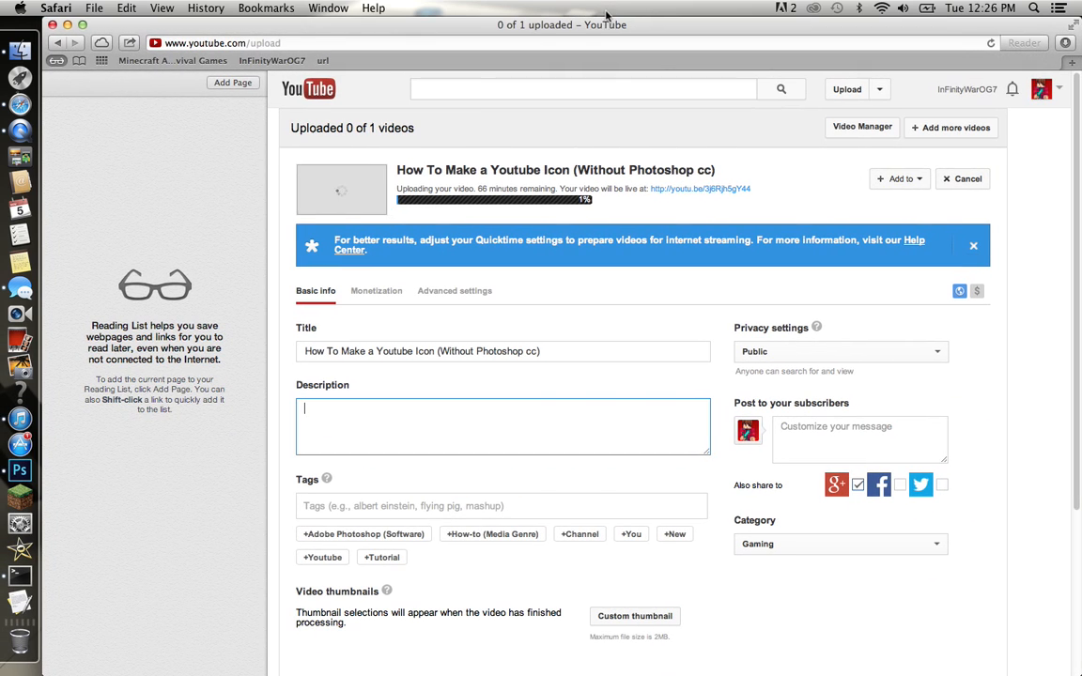
pyautogui.moveTo(524, 212)
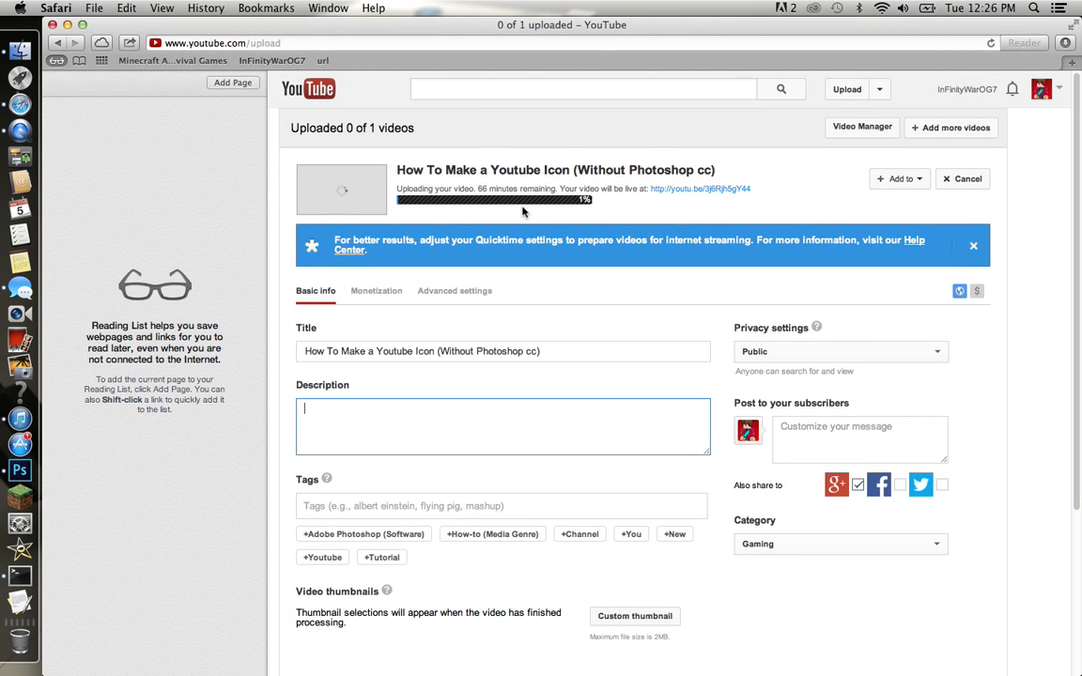
pyautogui.moveTo(468, 210)
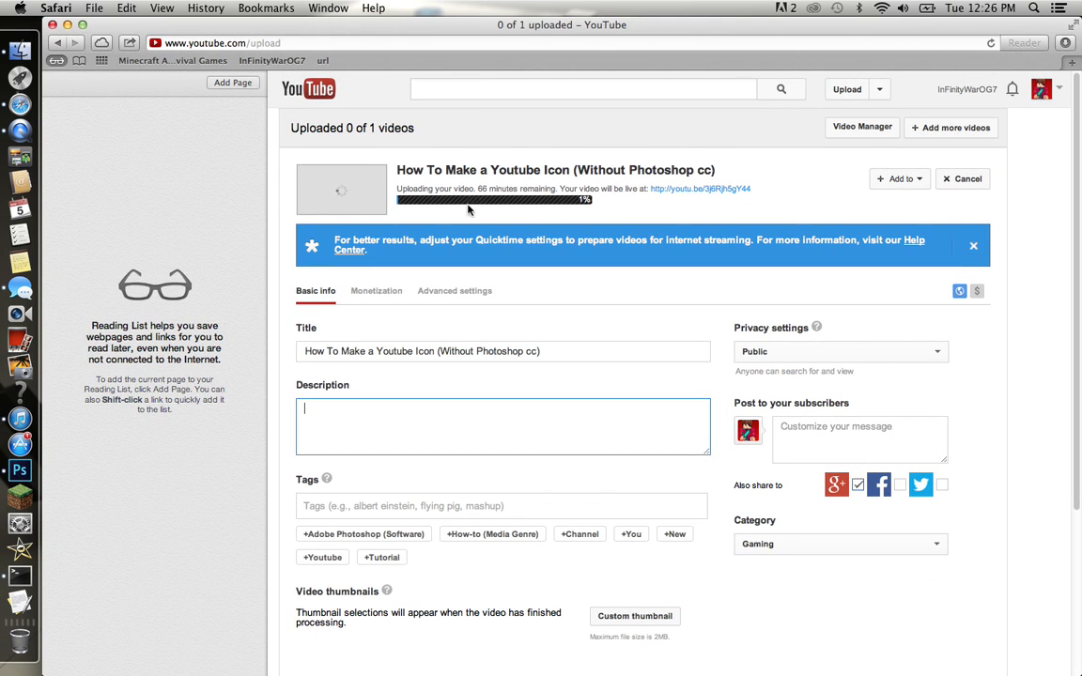
pyautogui.moveTo(517, 206)
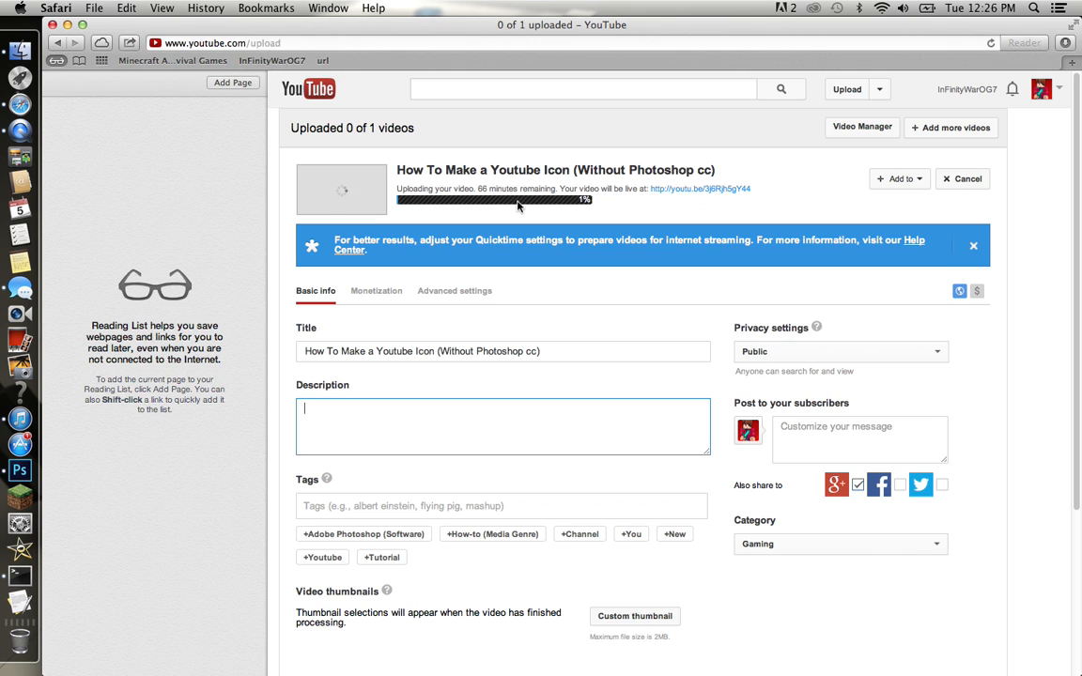
pyautogui.moveTo(629, 213)
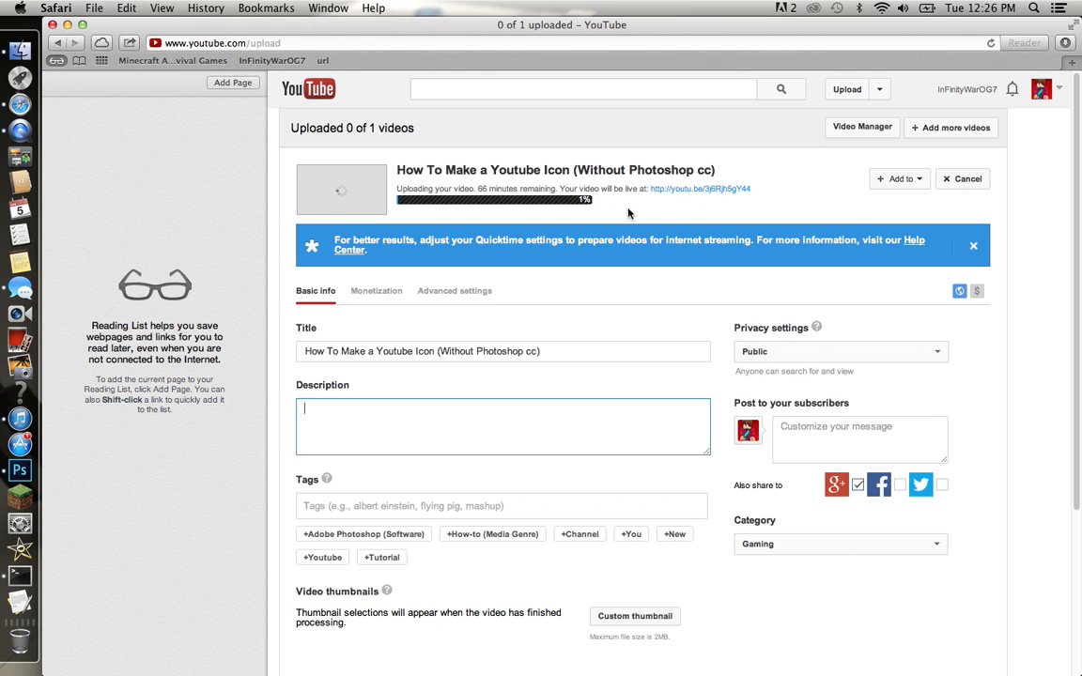
pyautogui.moveTo(699, 194)
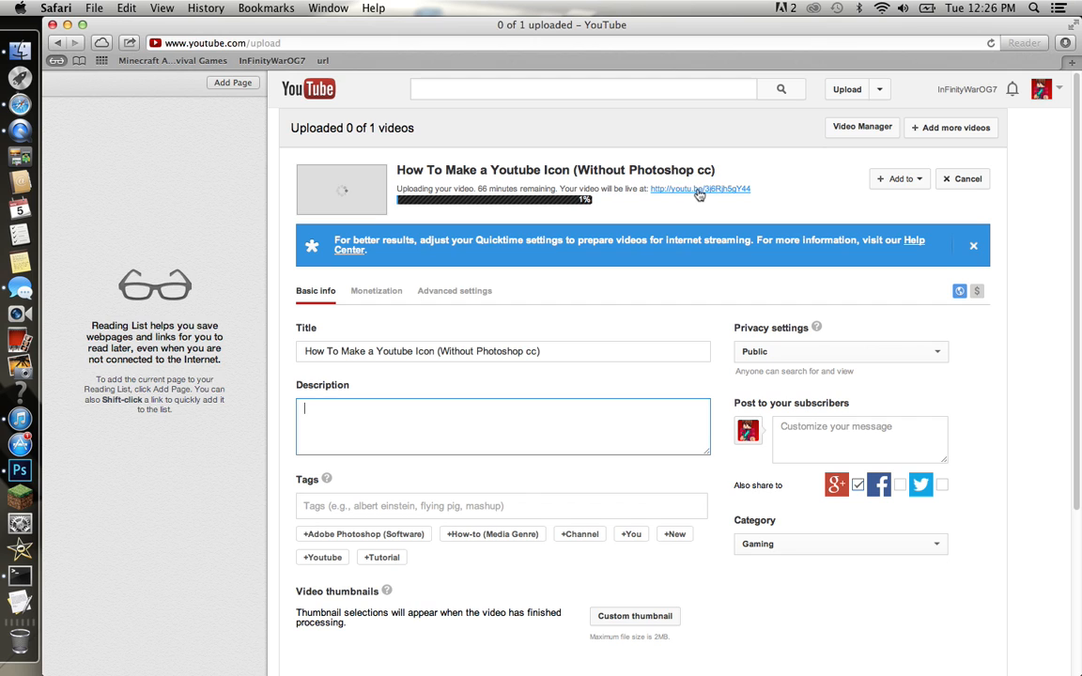
pyautogui.moveTo(505, 205)
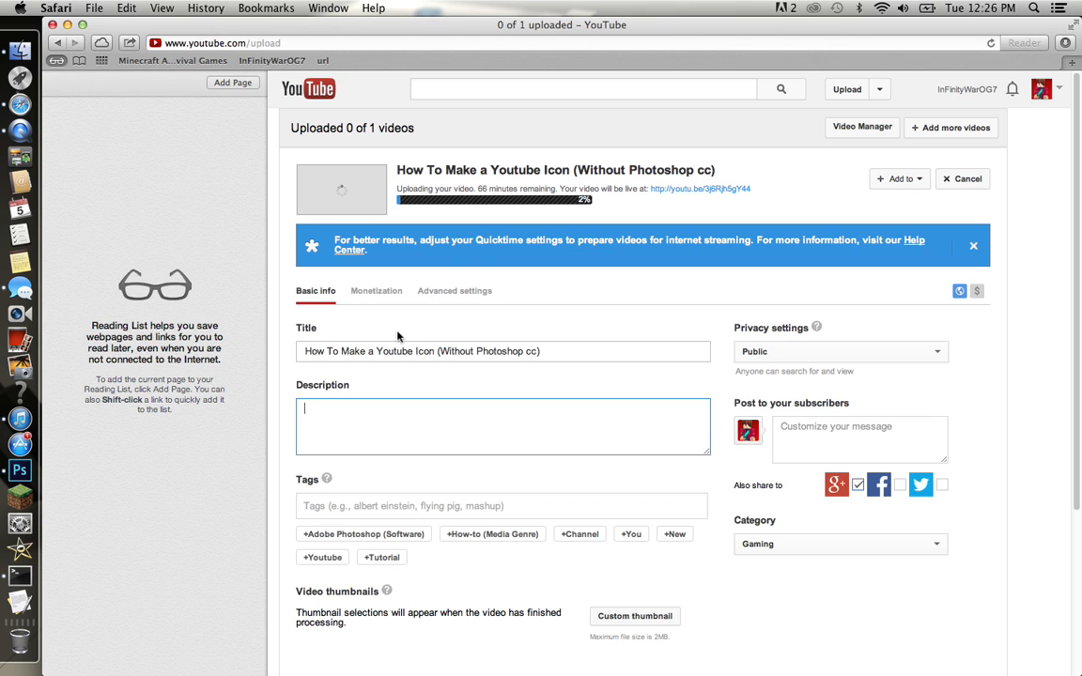
# Turn on ad monetization in the Monetization tab and save the changes.
pyautogui.click(375, 290)
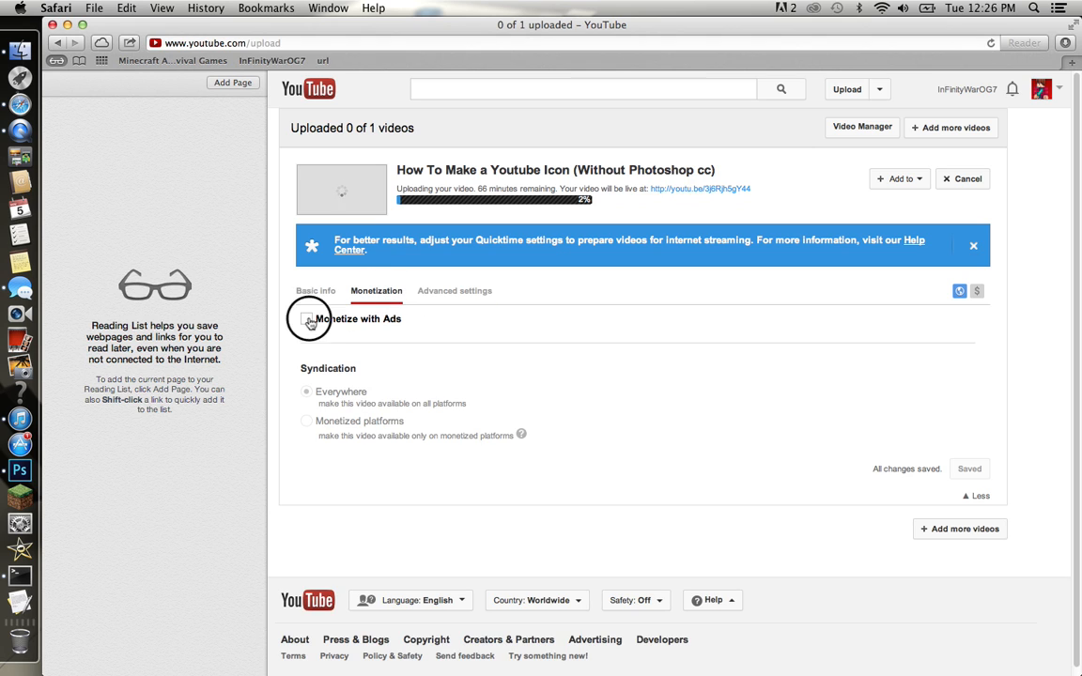
pyautogui.click(306, 318)
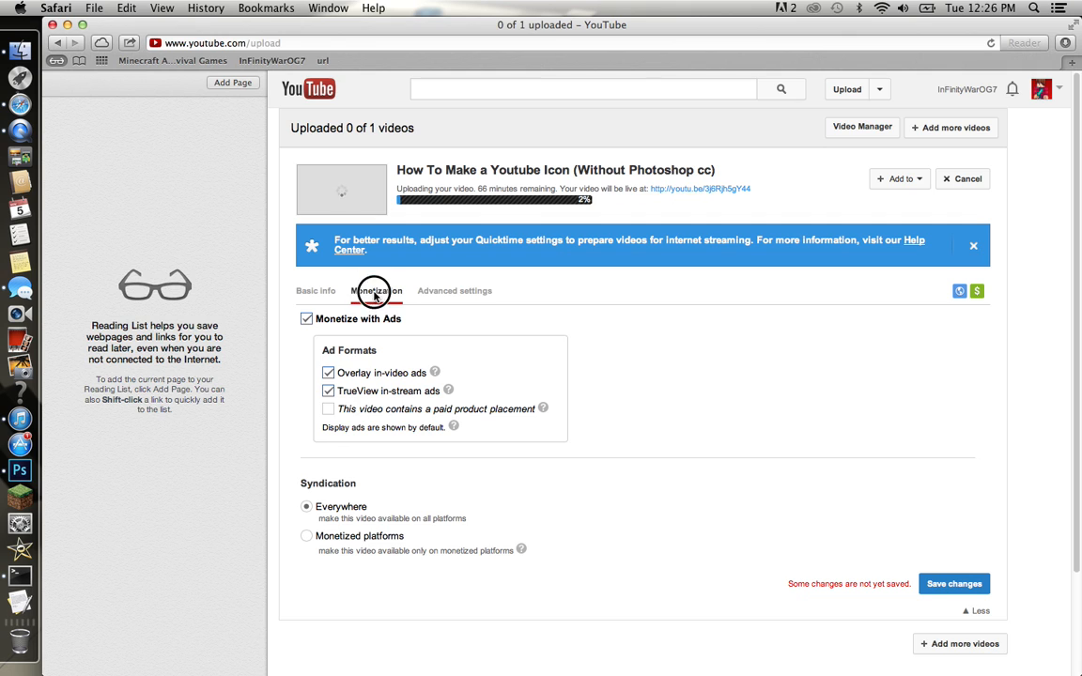
pyautogui.click(953, 583)
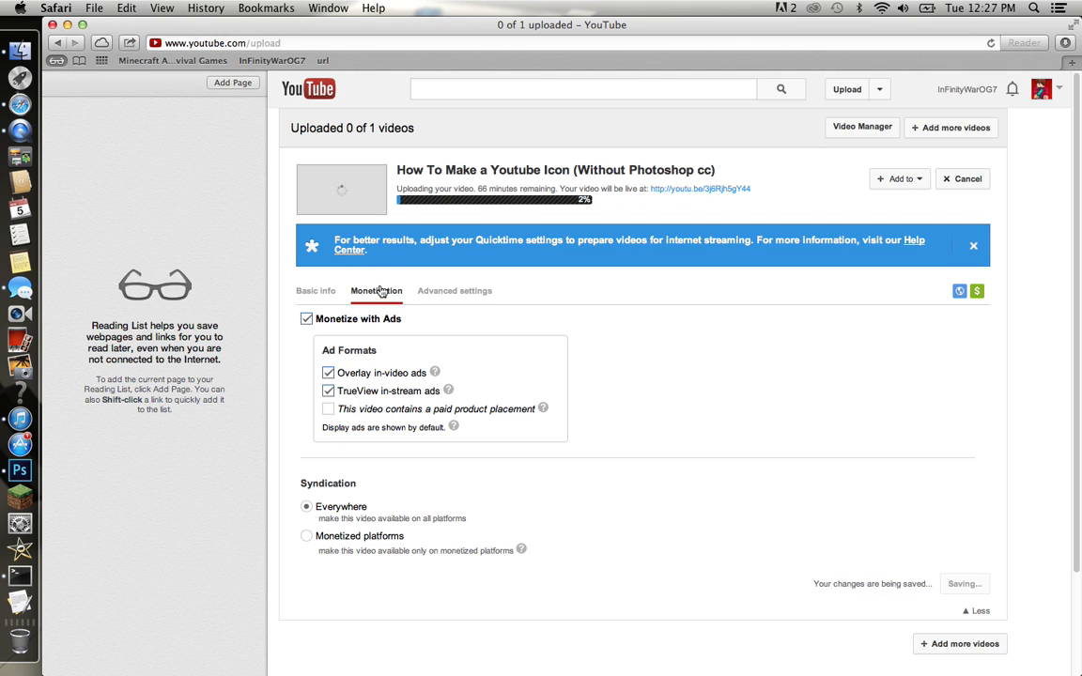
pyautogui.moveTo(623, 302)
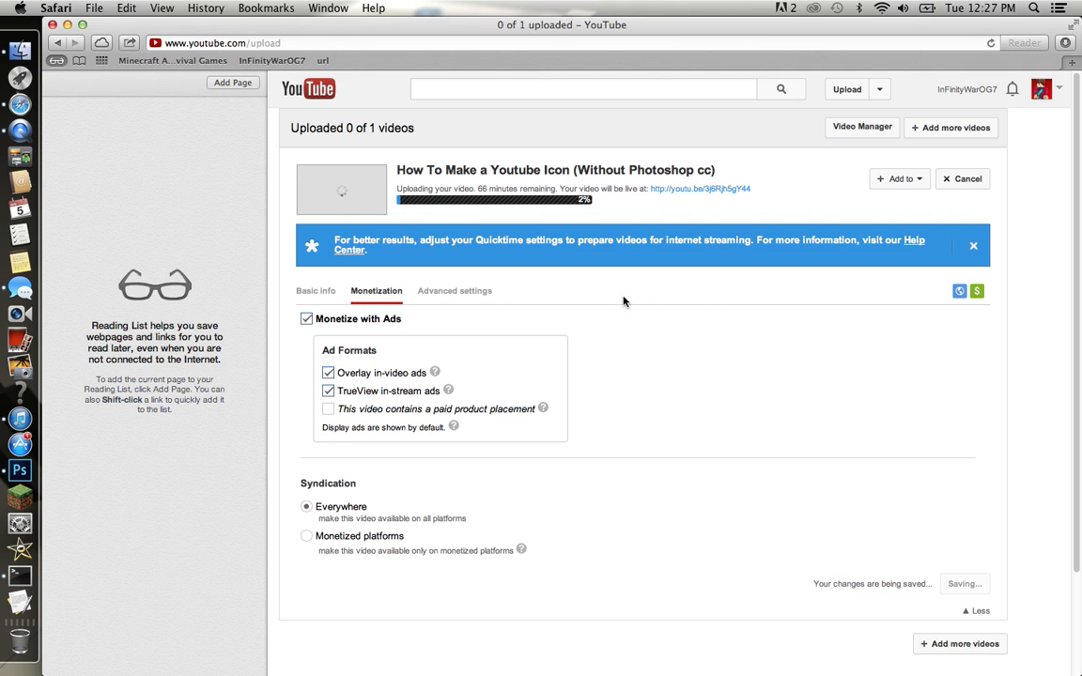
pyautogui.moveTo(979, 309)
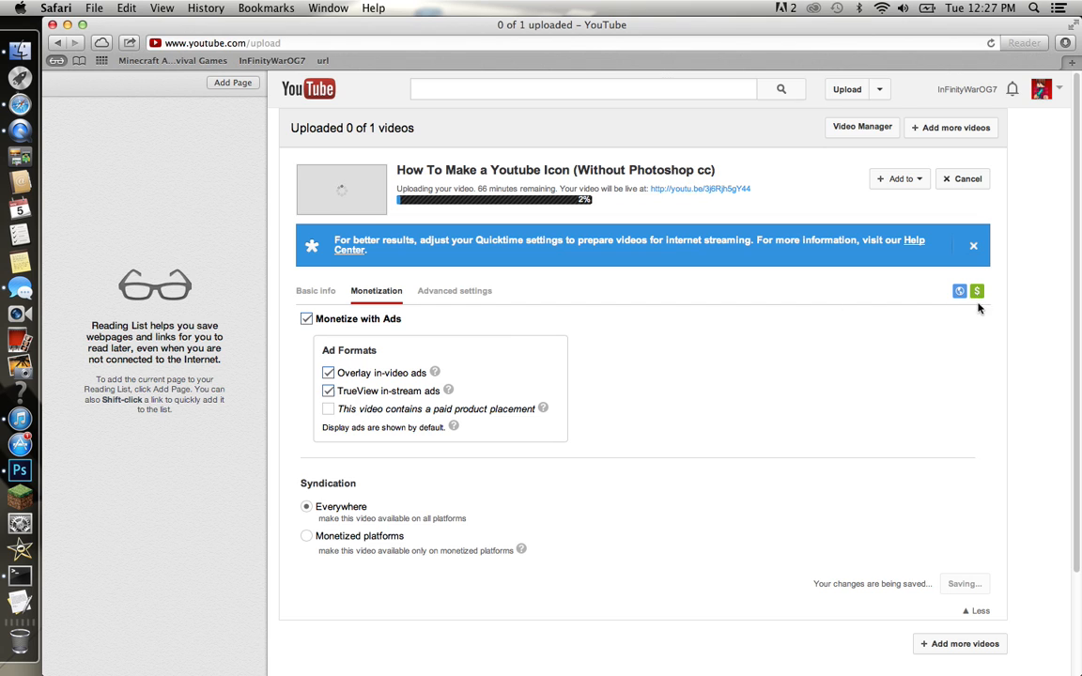
# On Basic info, add the suggested Channel, Youtube and Tutorial tags.
pyautogui.click(315, 290)
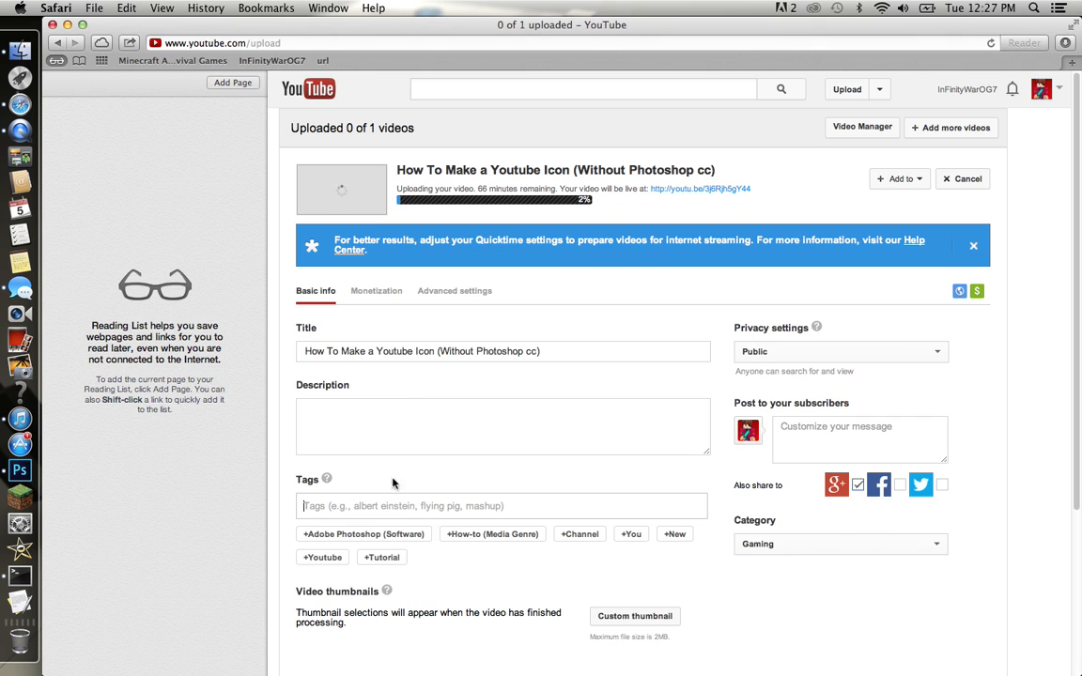
pyautogui.moveTo(345, 526)
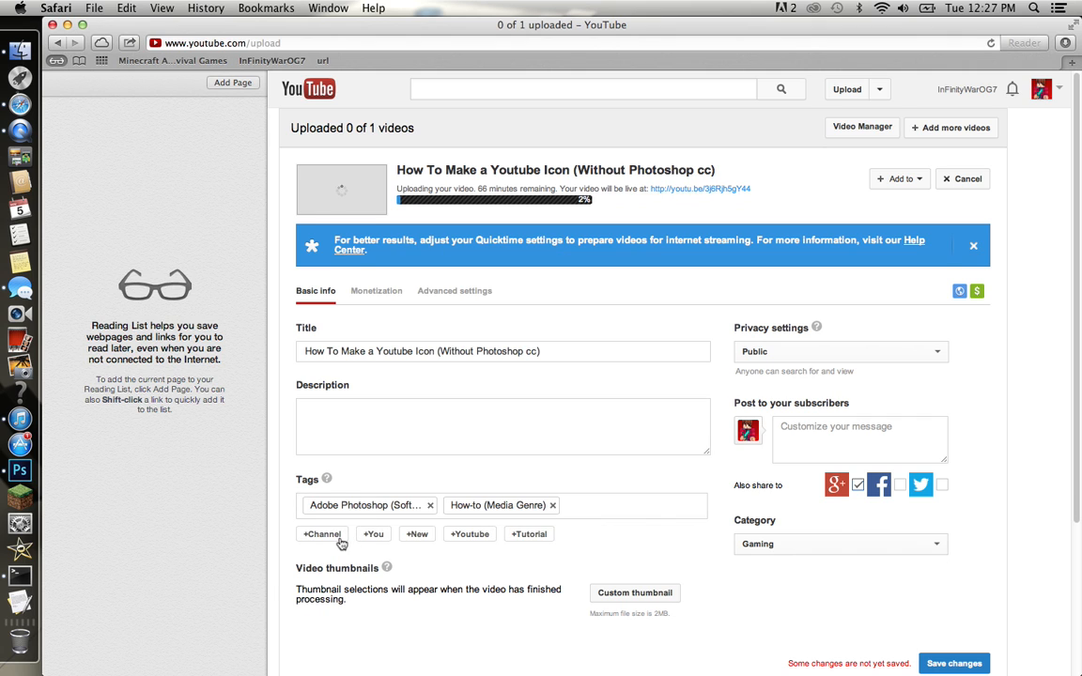
pyautogui.click(321, 533)
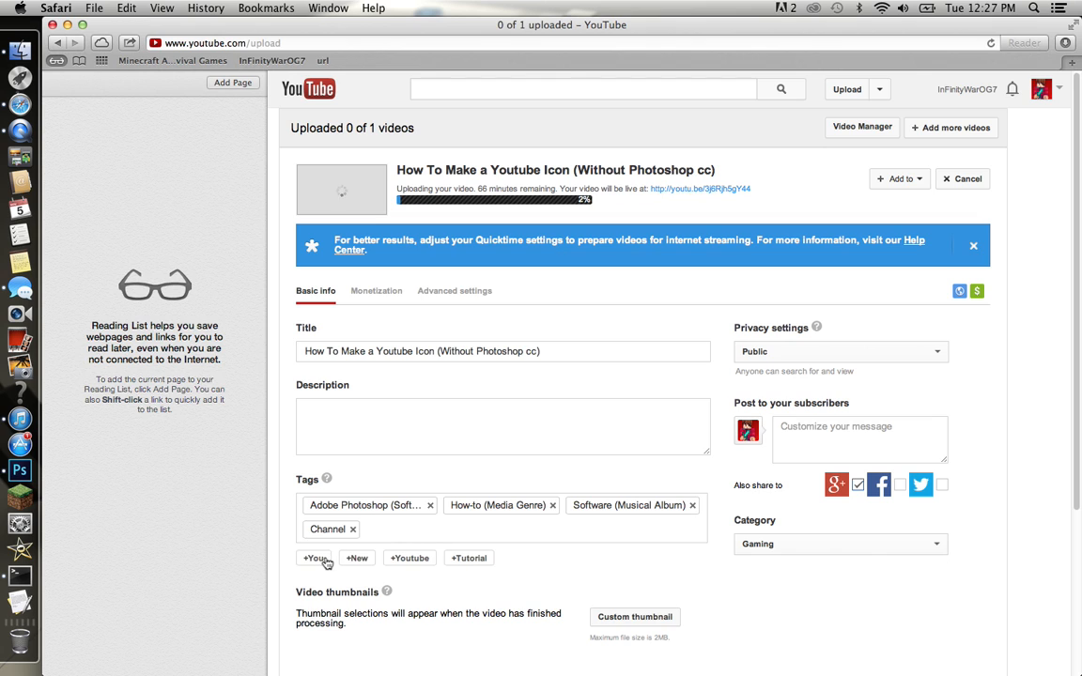
pyautogui.click(409, 558)
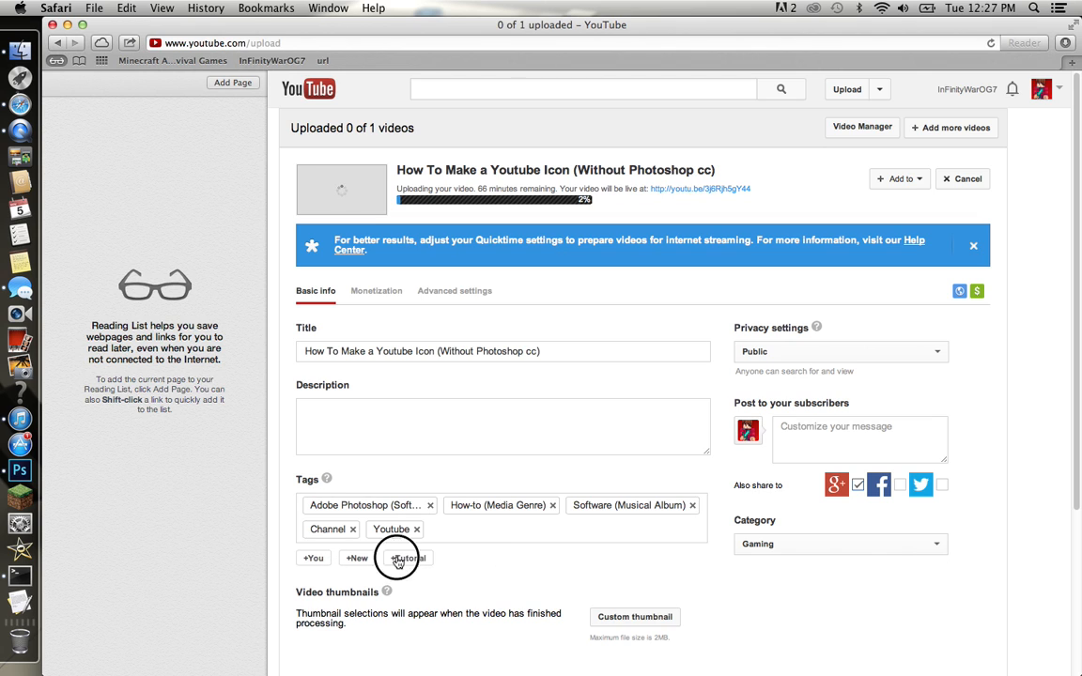
pyautogui.click(406, 558)
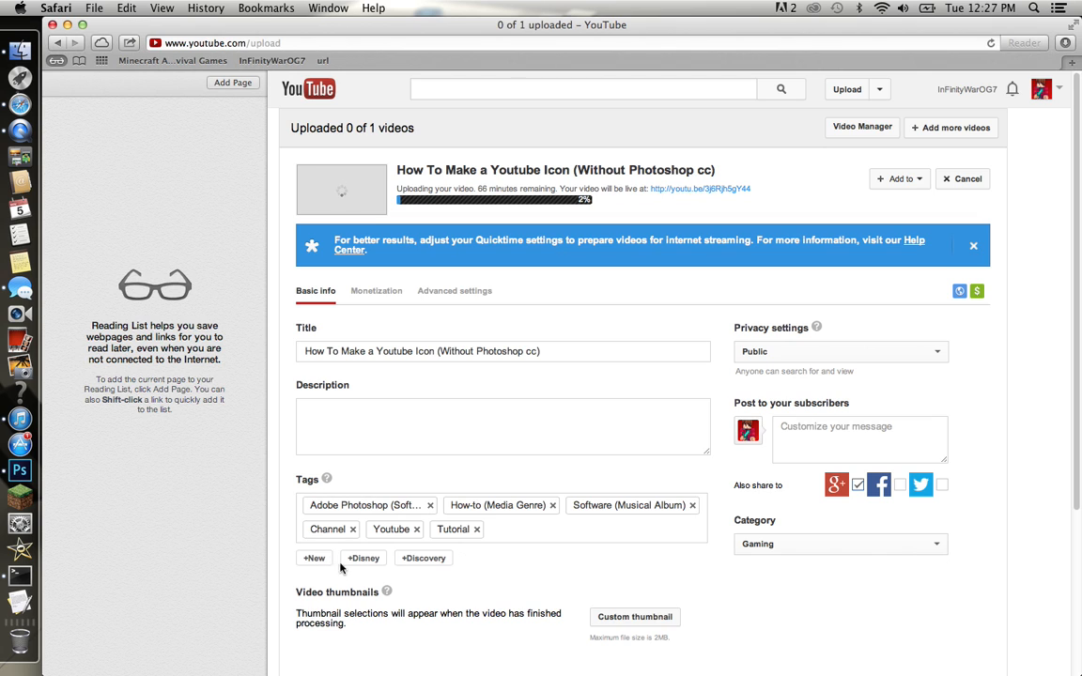
pyautogui.click(507, 529)
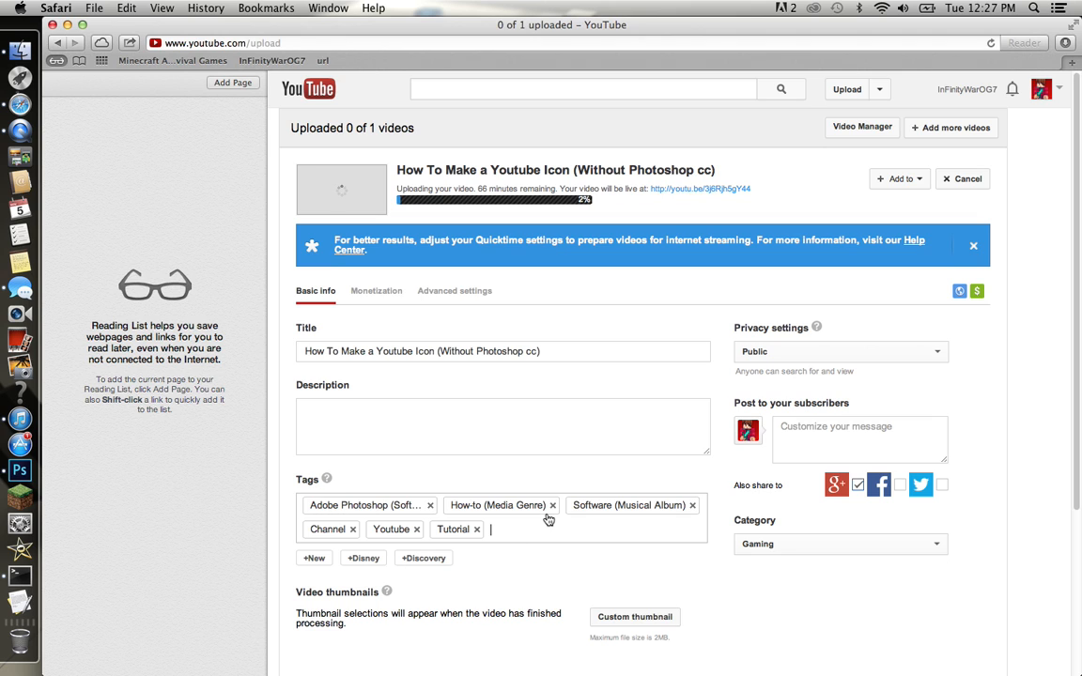
# Type the tags 'minecraft icon', 'icon', 'without photoshop cc' and 'make a' into Tags.
pyautogui.write('minec')
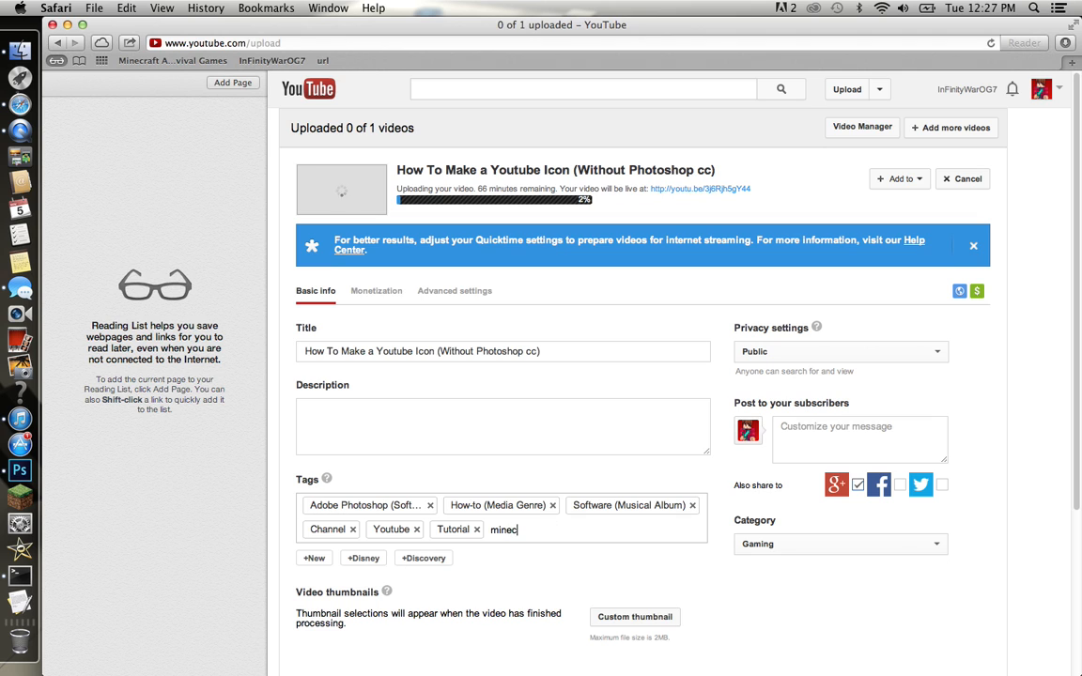
pyautogui.write('raft icon')
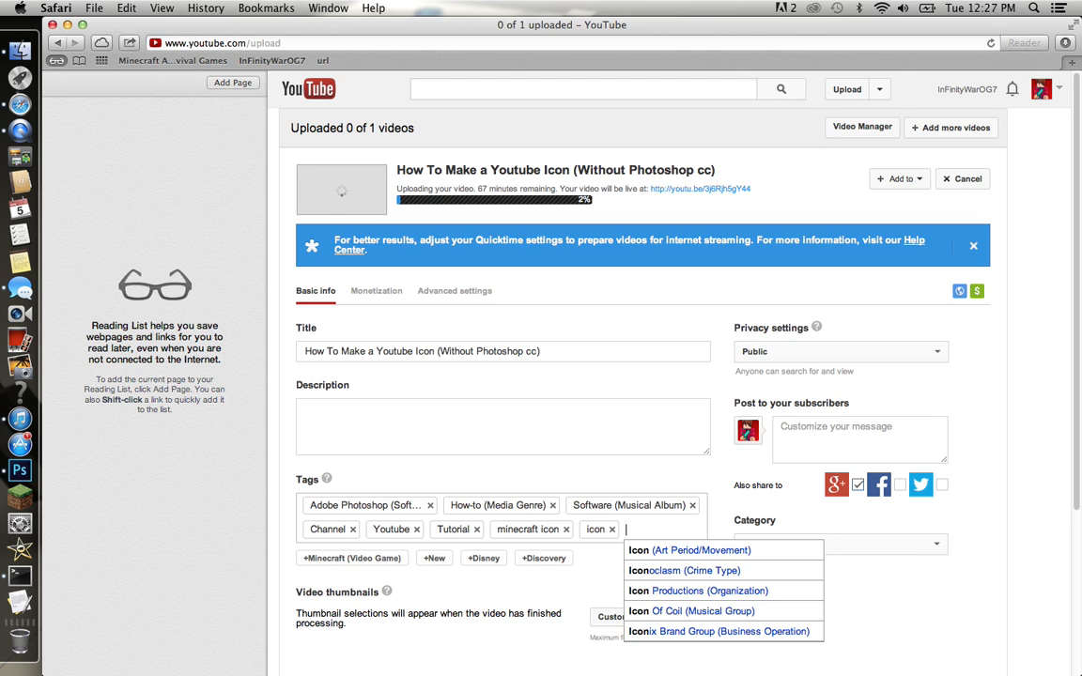
pyautogui.write('without pho')
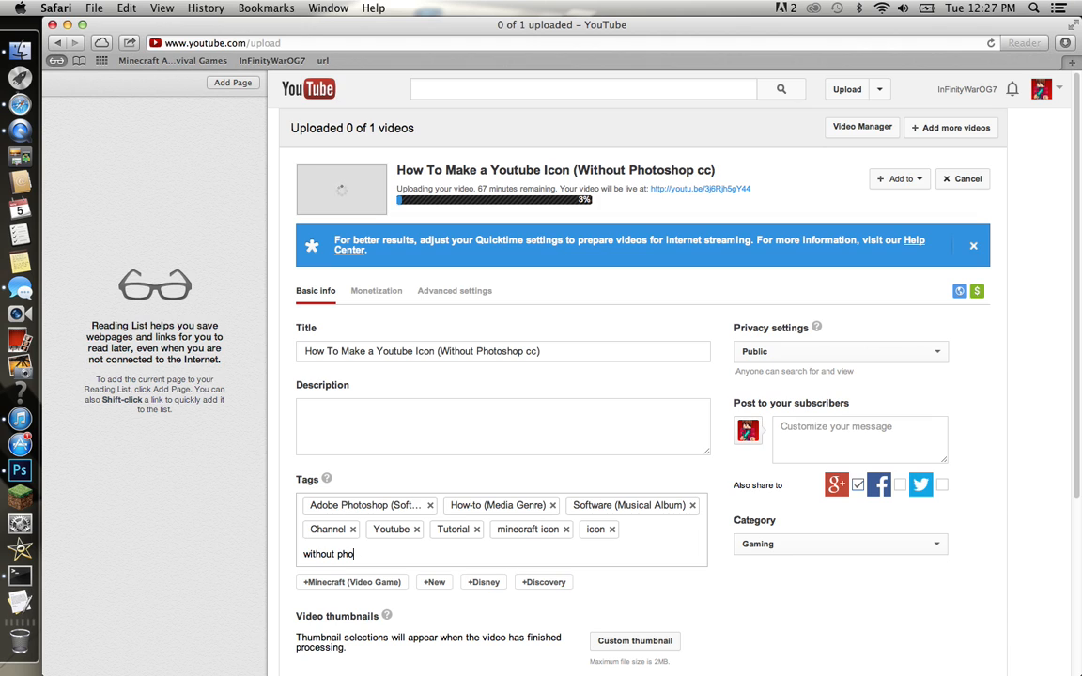
pyautogui.write('yosho')
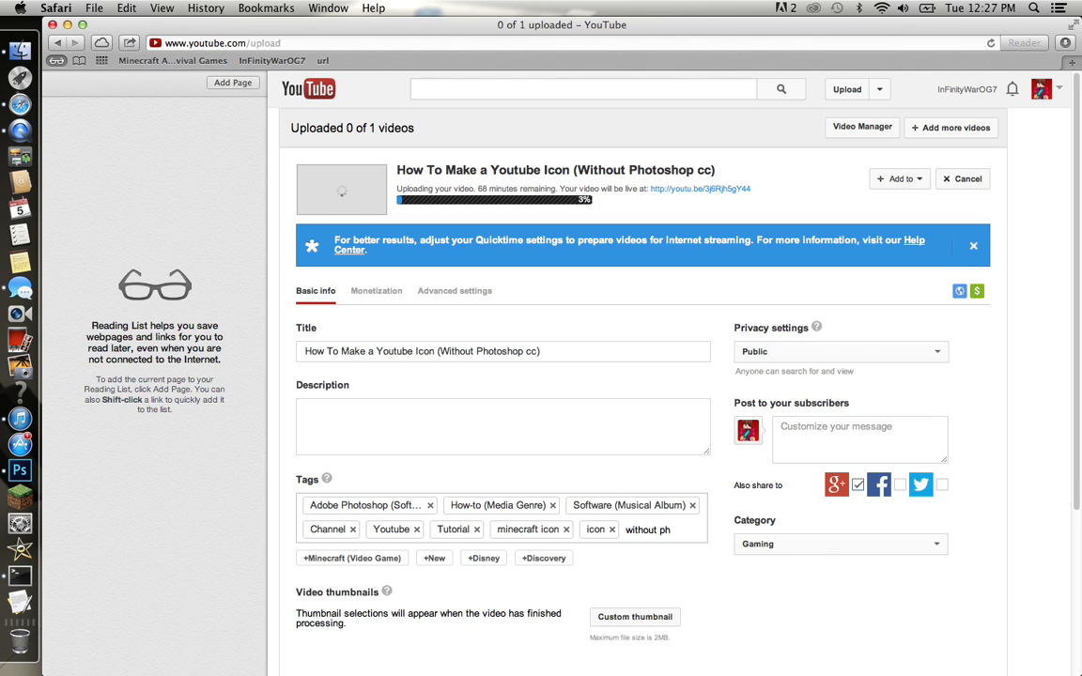
pyautogui.write('oto')
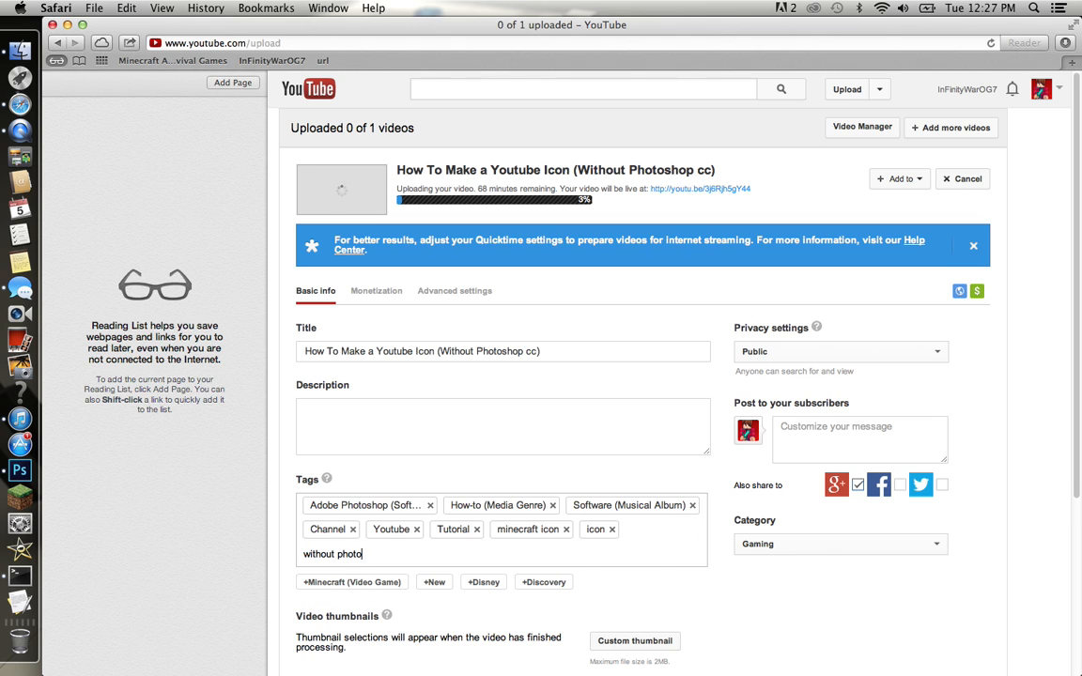
pyautogui.write('shop')
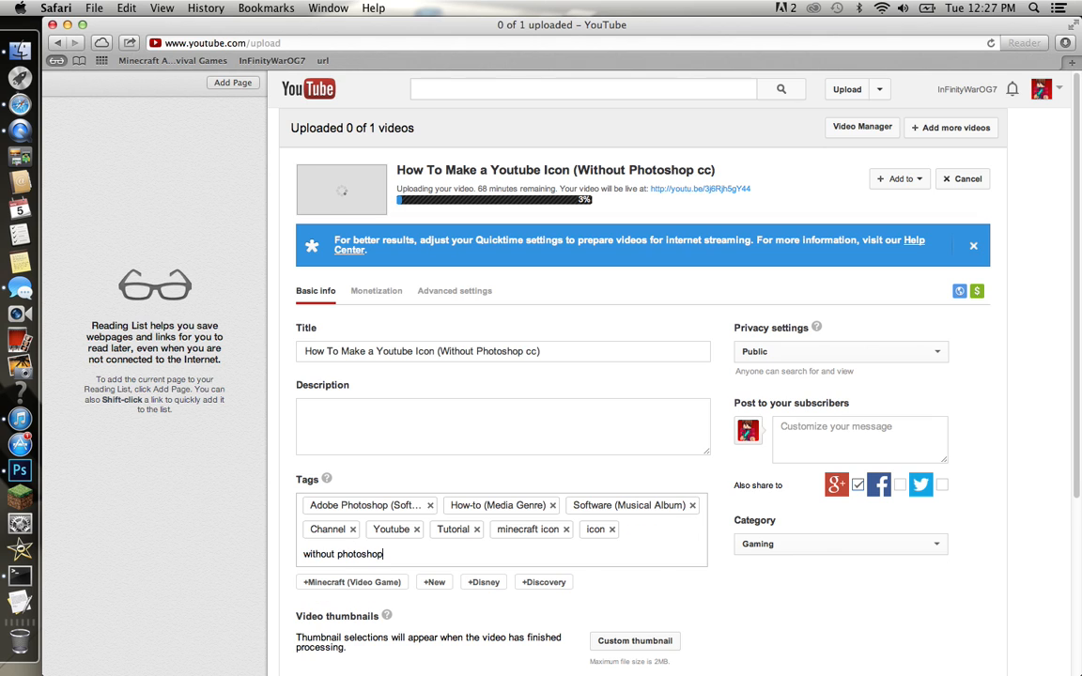
pyautogui.press('Return')
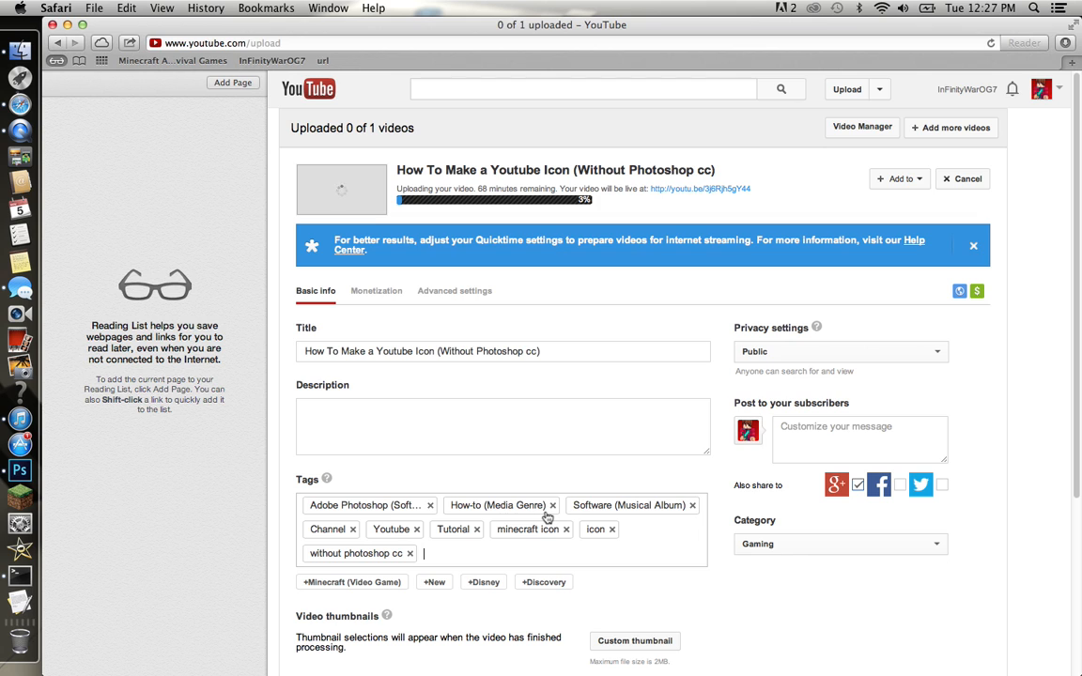
pyautogui.write('make a')
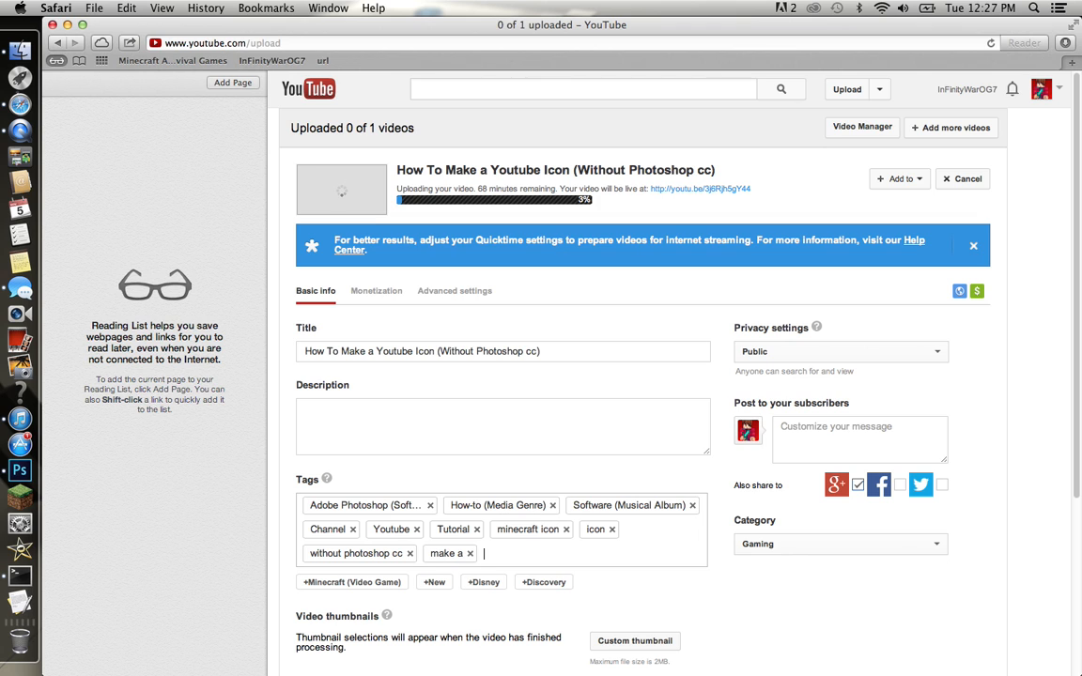
pyautogui.click(502, 426)
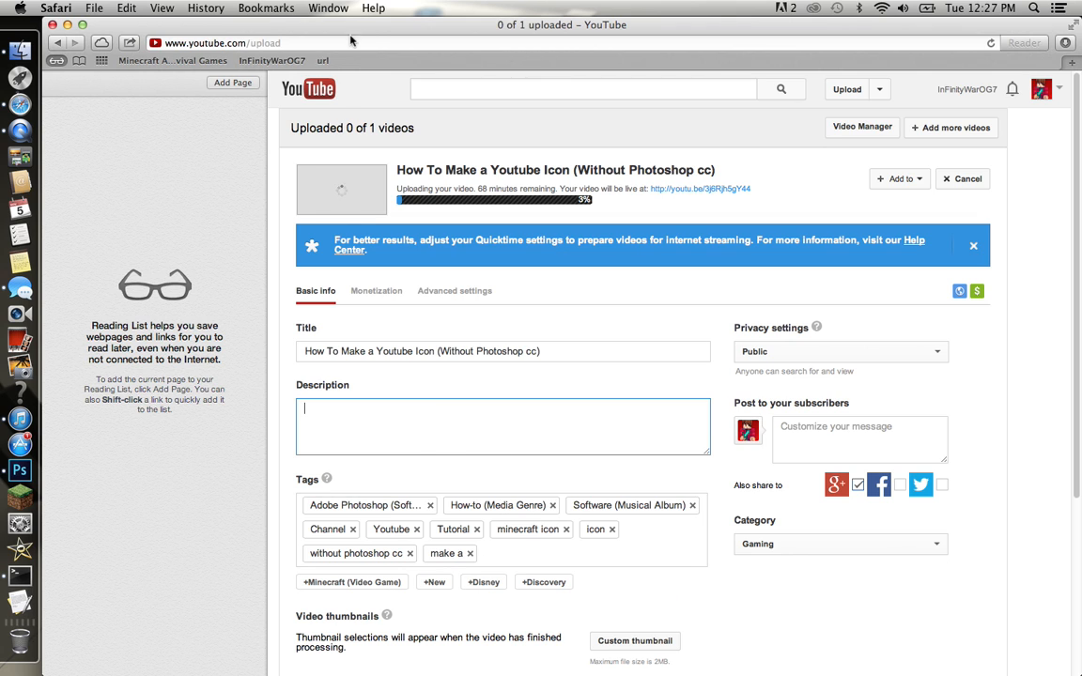
pyautogui.moveTo(338, 332)
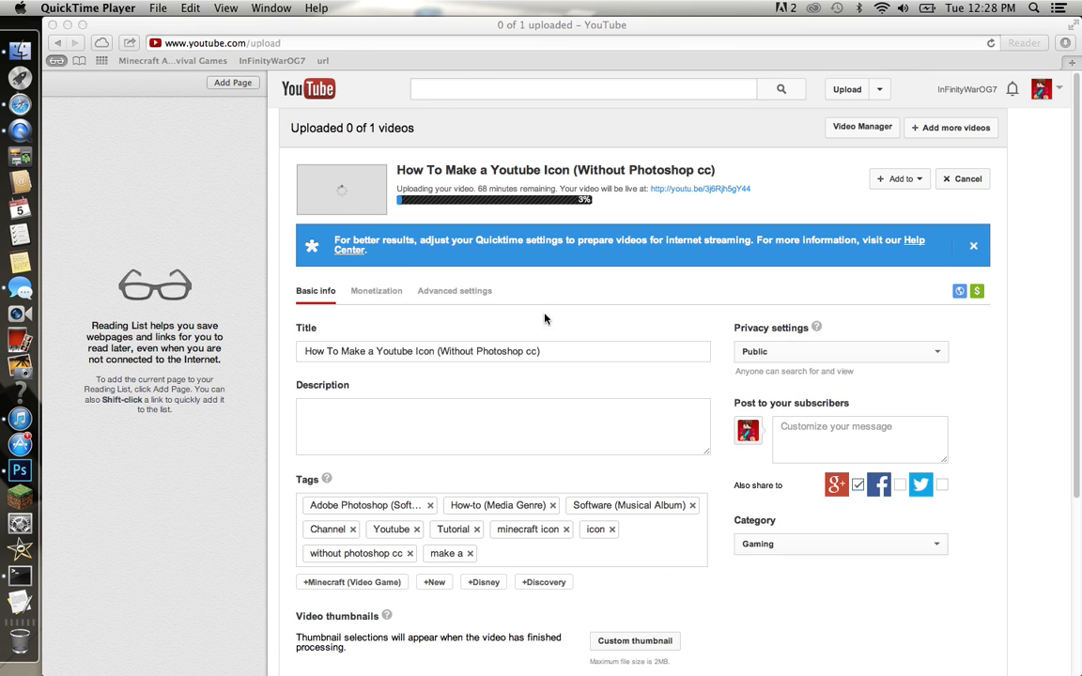
pyautogui.moveTo(562, 319)
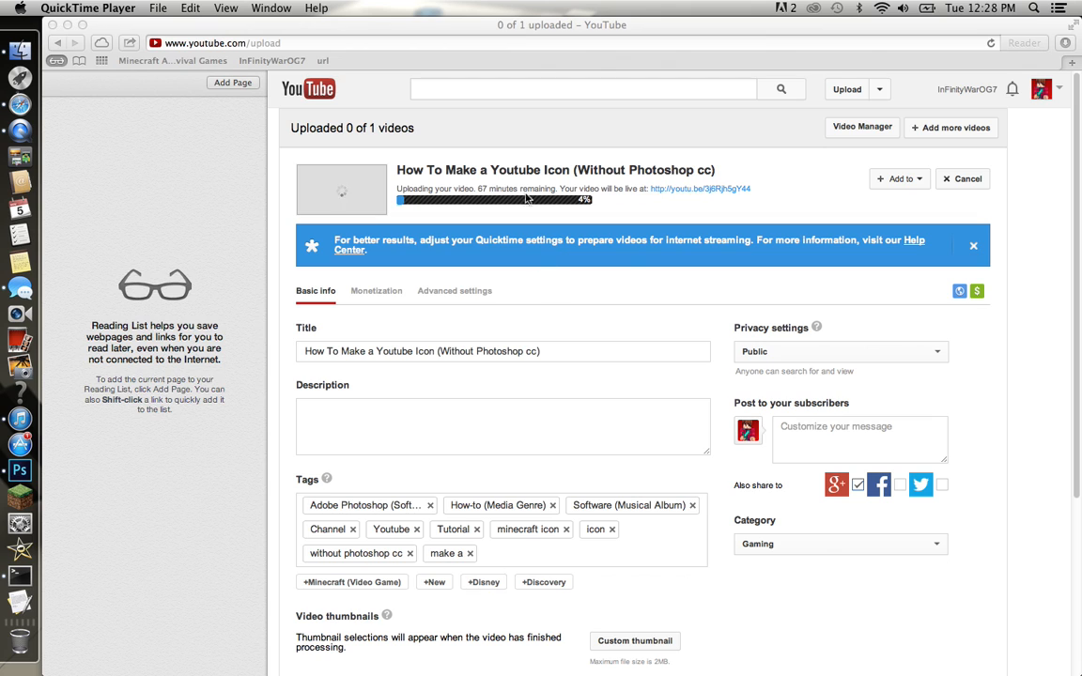
pyautogui.moveTo(21, 79)
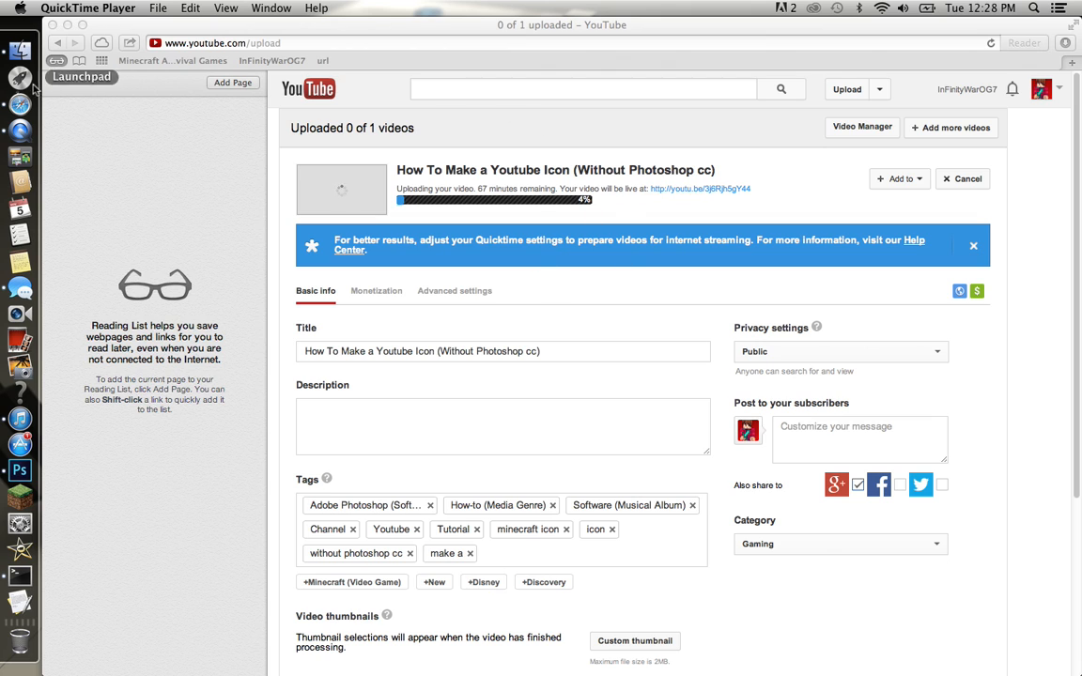
pyautogui.moveTo(120, 16)
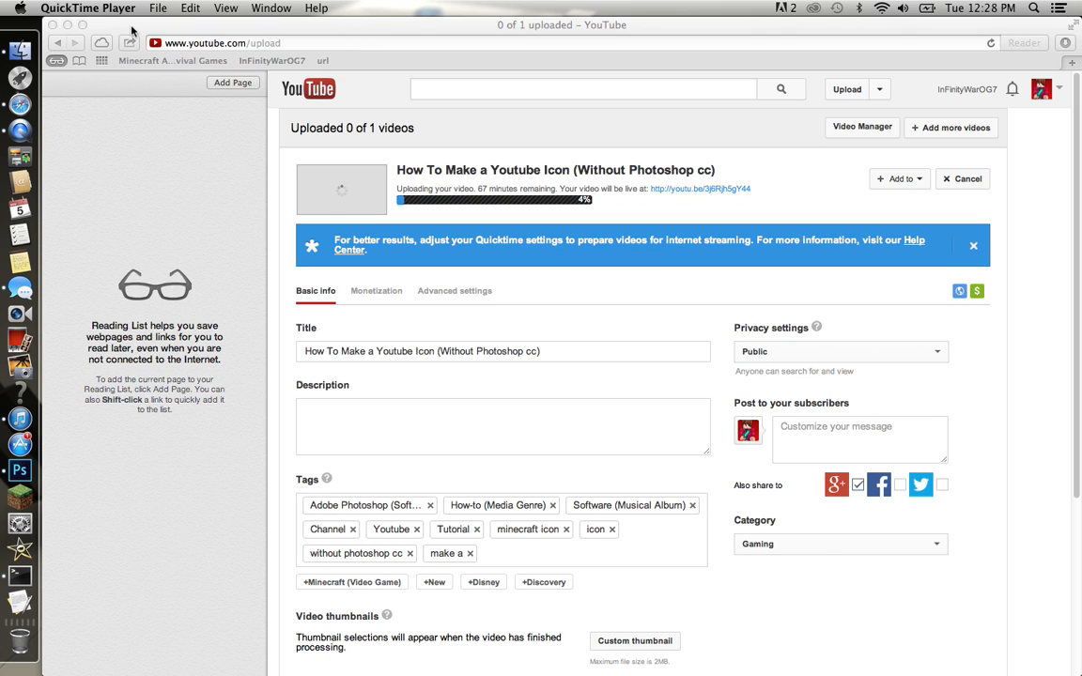
pyautogui.click(503, 426)
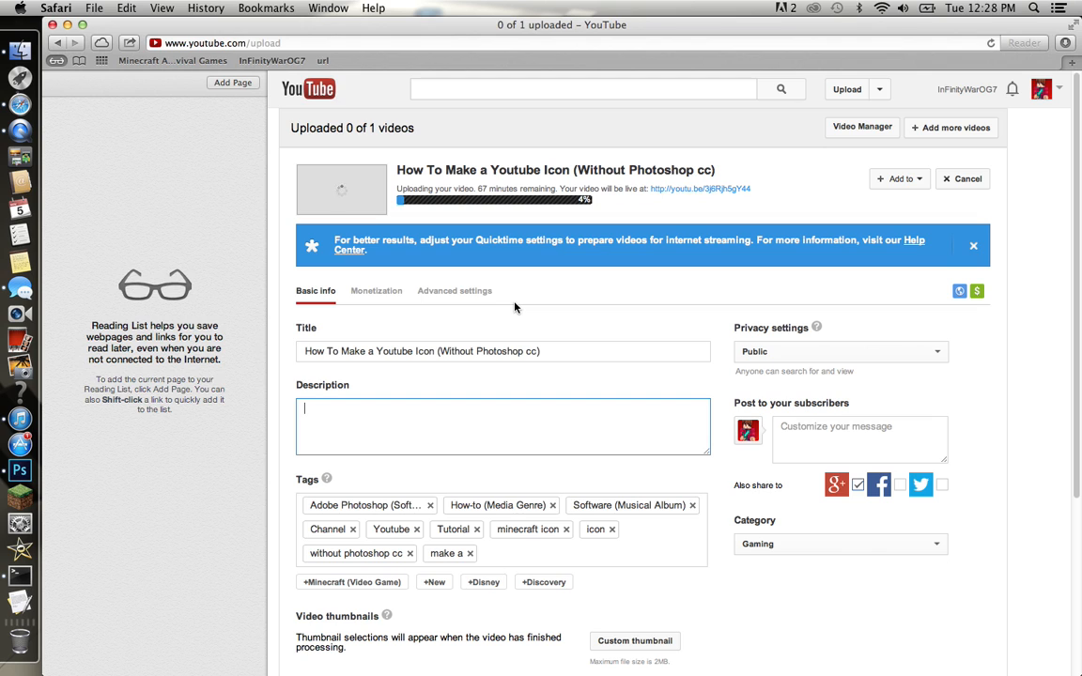
pyautogui.moveTo(512, 307)
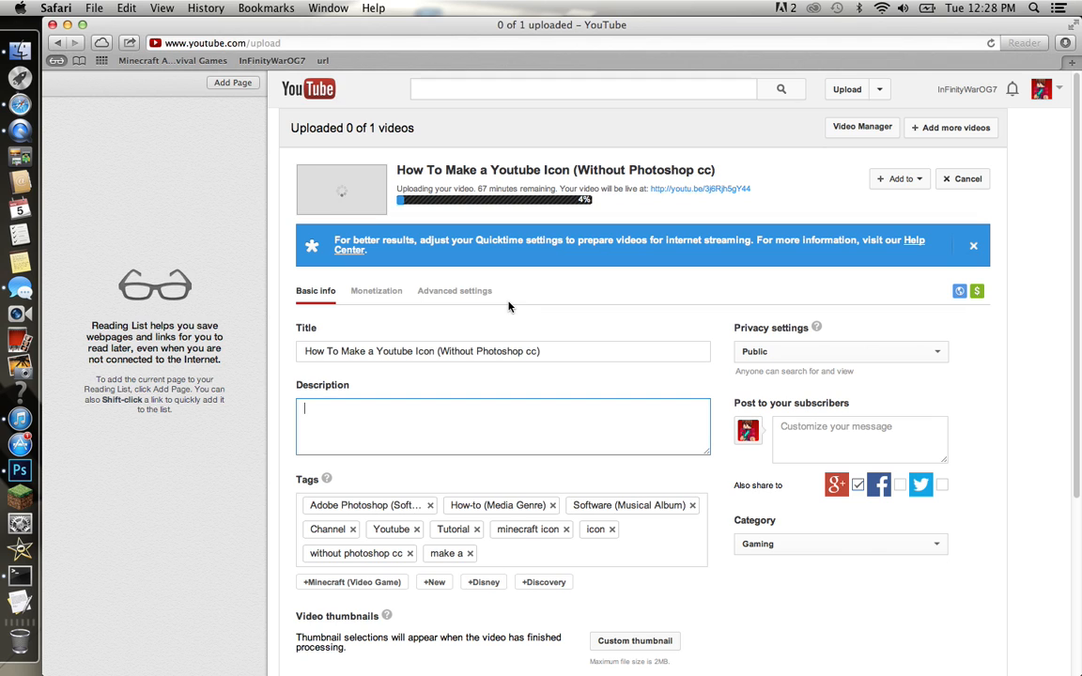